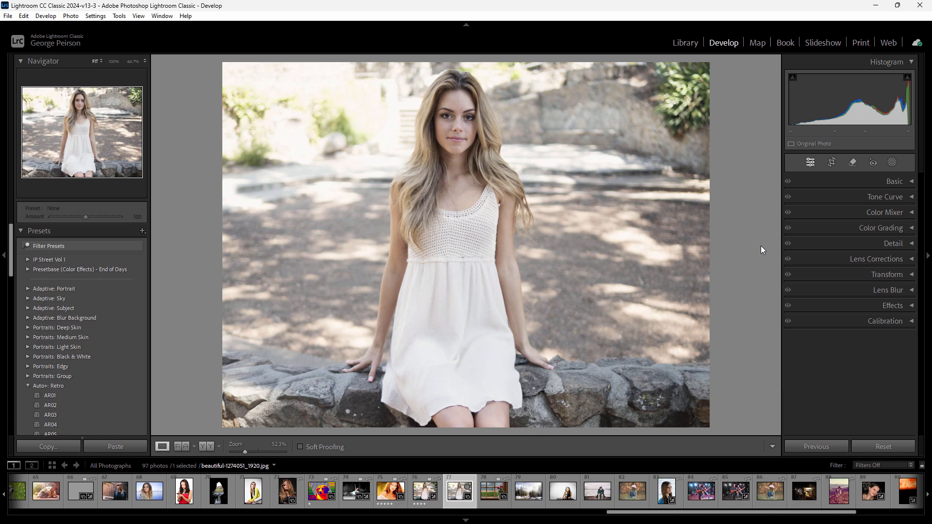
mouse_move(785, 220)
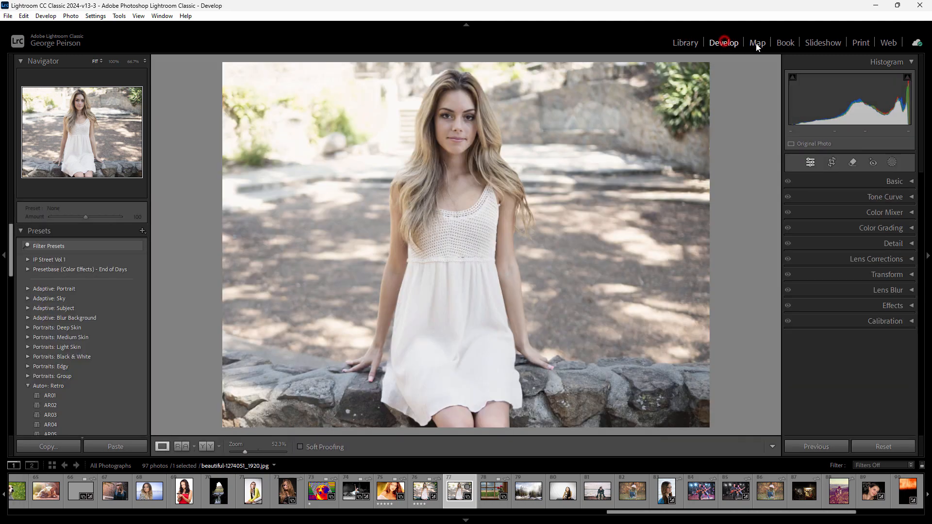
- Cycle through the Book, Slideshow, Print and Web modules and cloud sync status, then return to the Library grid
left_click(785, 42)
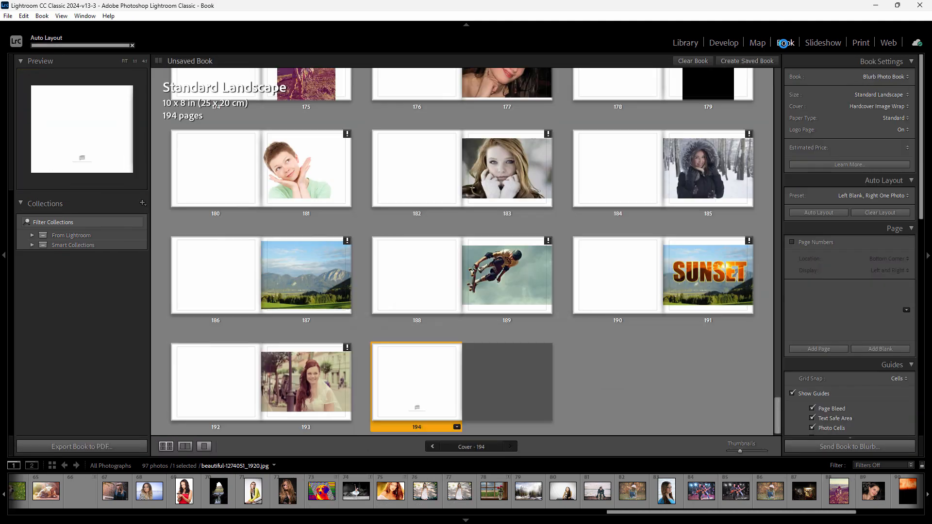
left_click(822, 42)
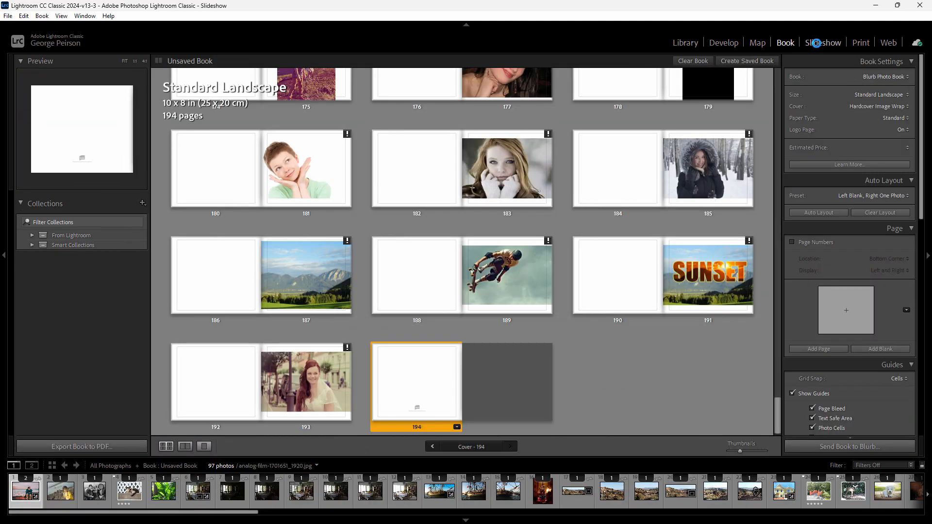
left_click(860, 42)
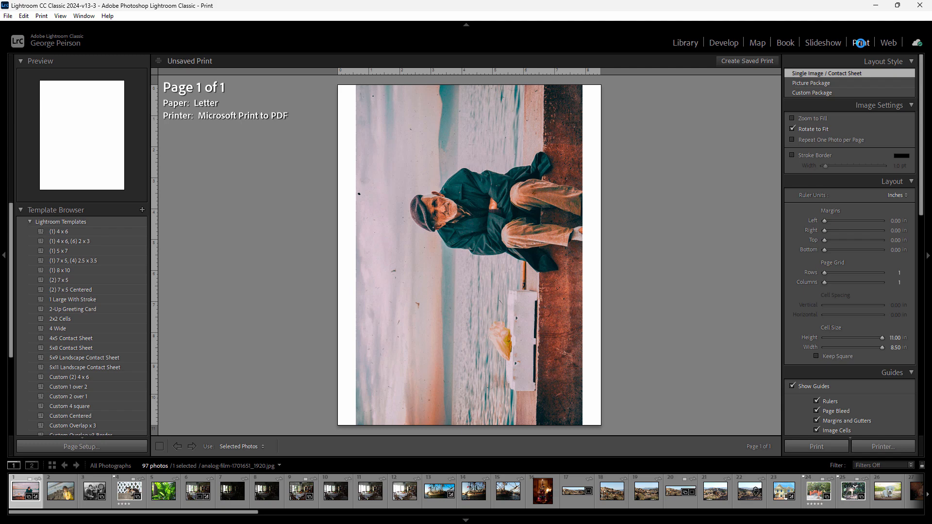
left_click(889, 42)
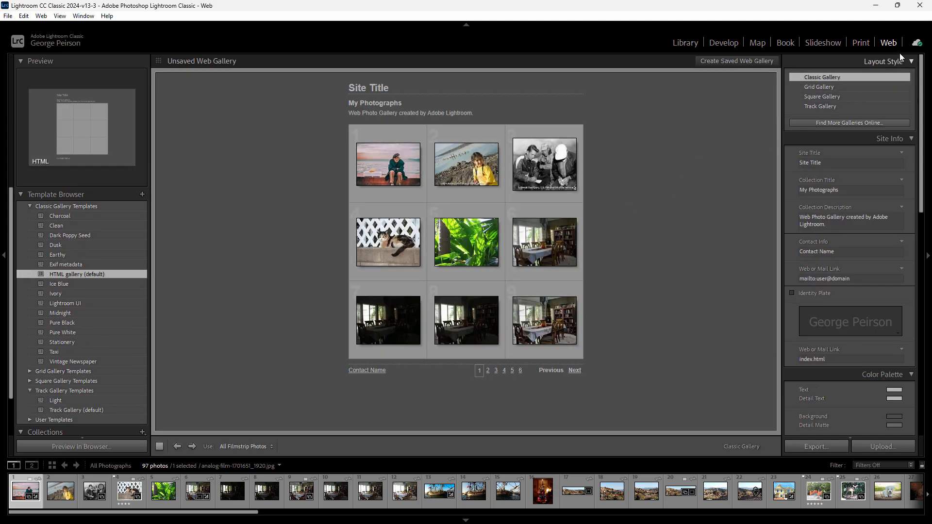
left_click(918, 41)
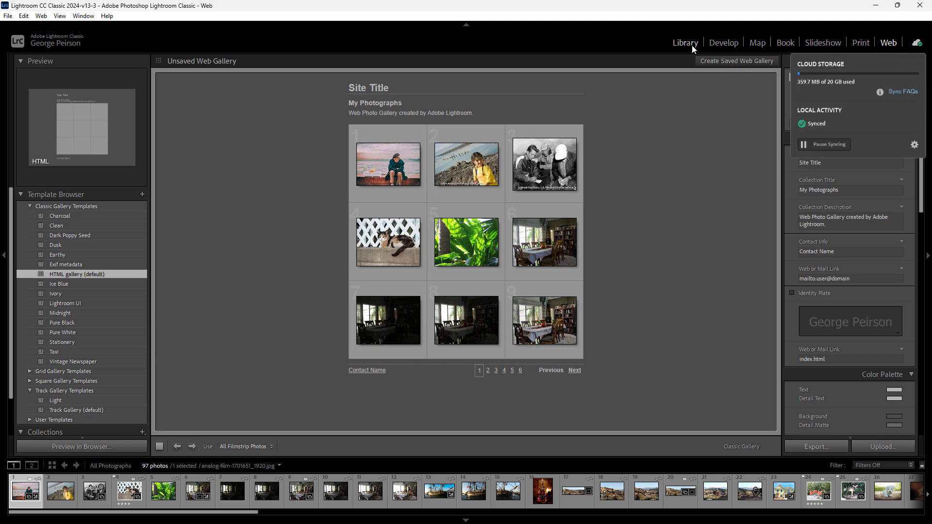
left_click(684, 42)
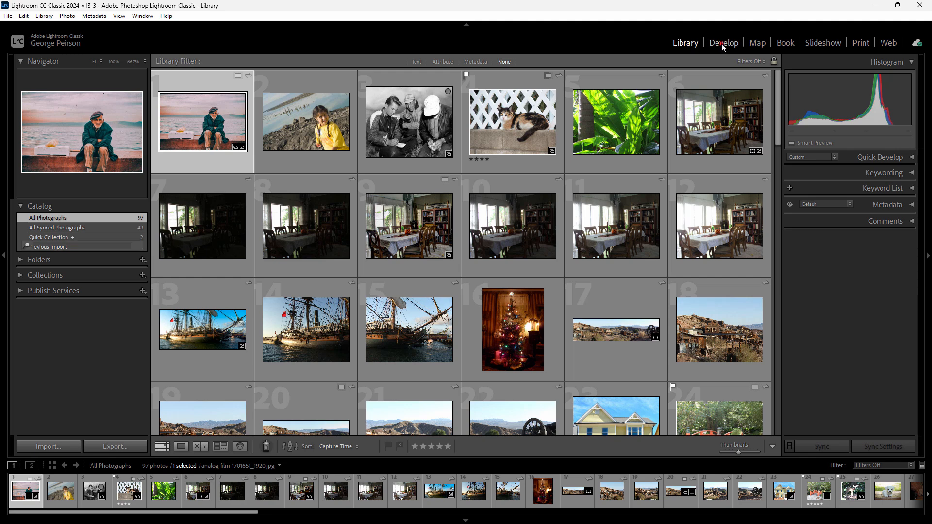
- Switch to Develop on the old man photo, then open the woman's portrait from the filmstrip
left_click(723, 42)
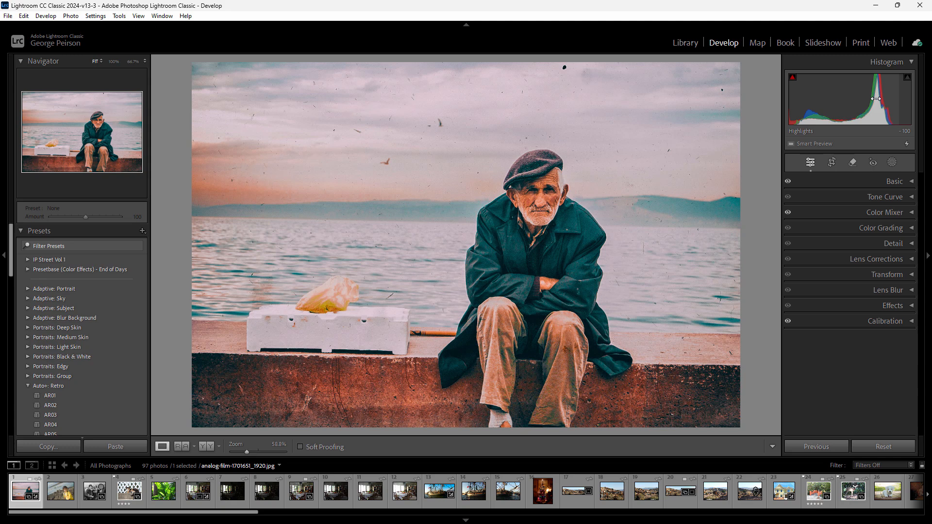
left_click_drag(880, 98, 886, 98)
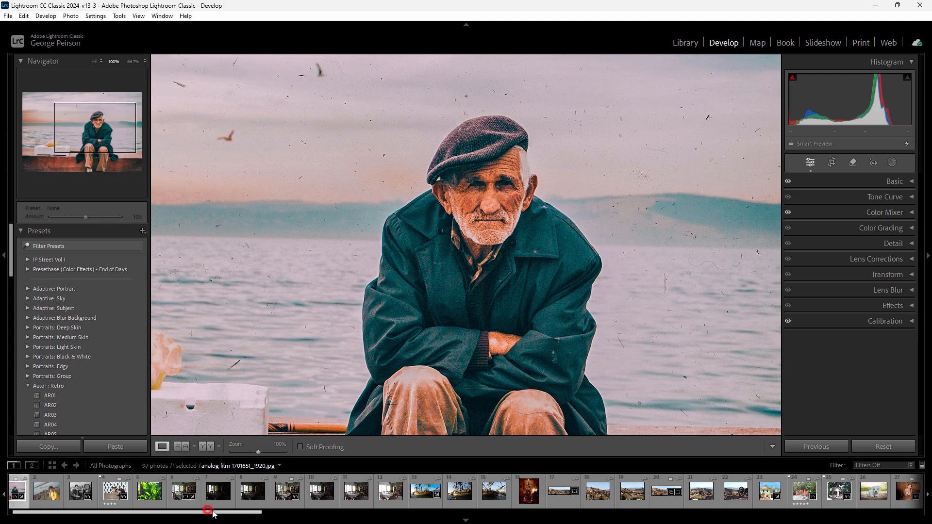
scroll("right", 3)
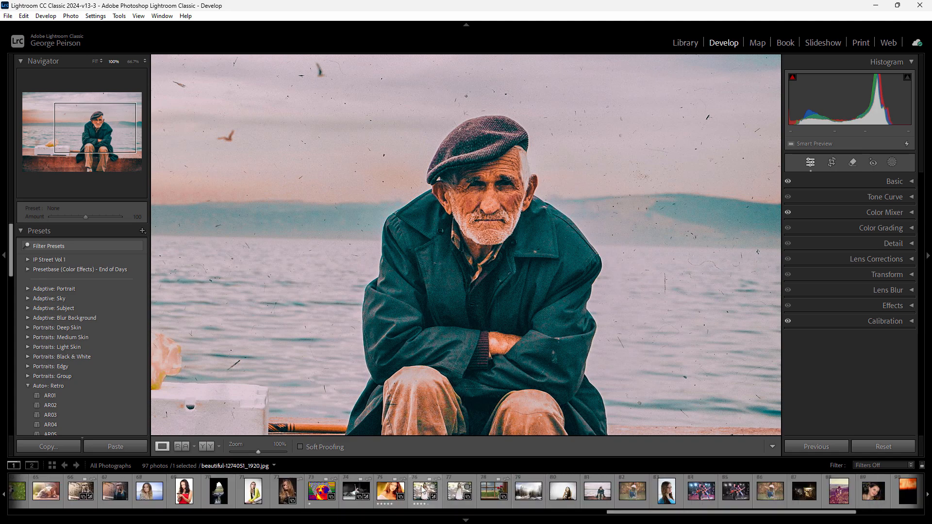
left_click(424, 492)
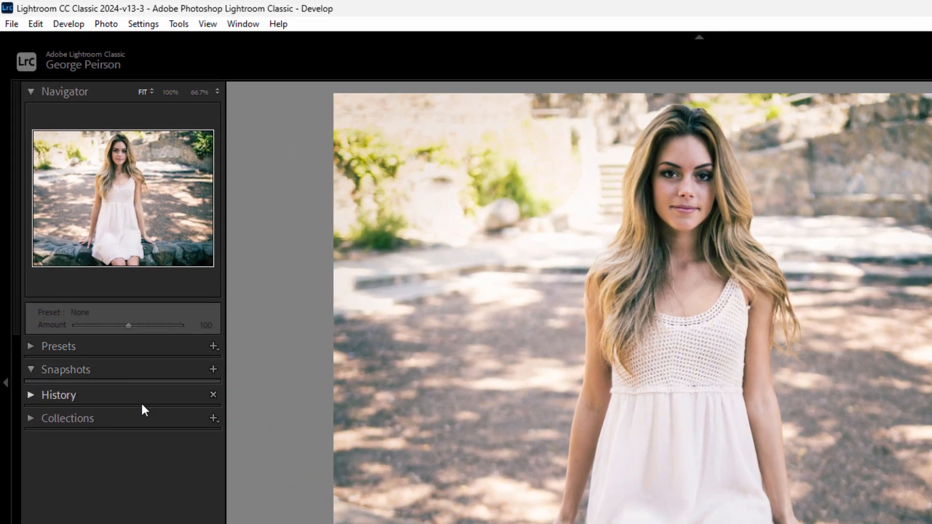
- Expand the History panel to reveal the portrait's Lr mobile edit entries
left_click(58, 395)
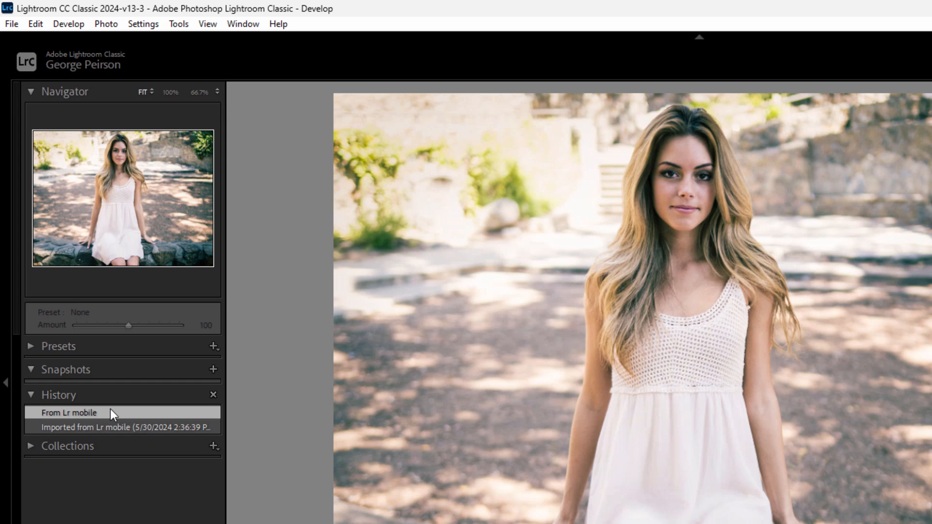
mouse_move(87, 409)
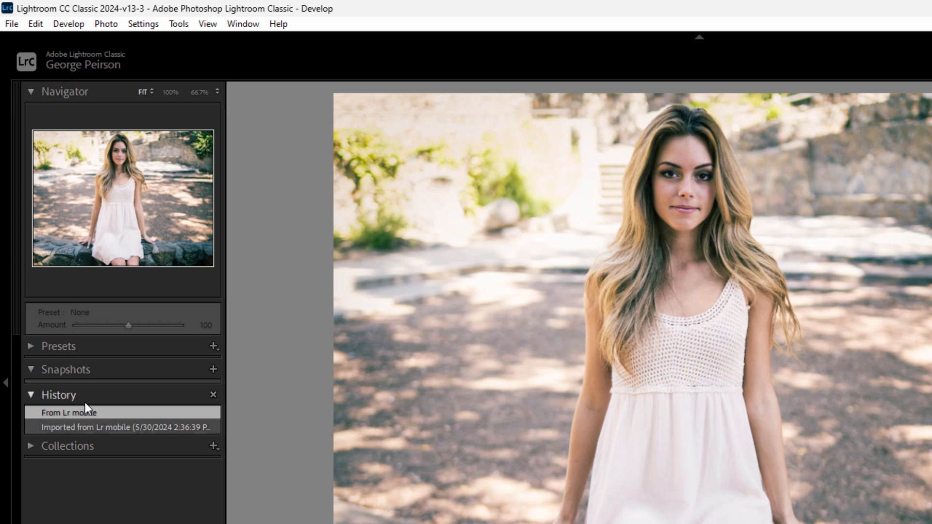
mouse_move(80, 372)
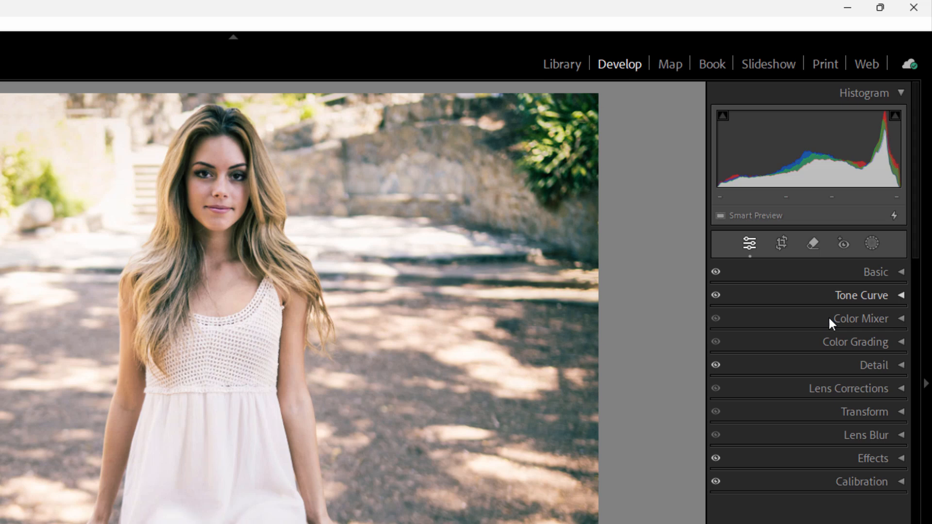
mouse_move(750, 244)
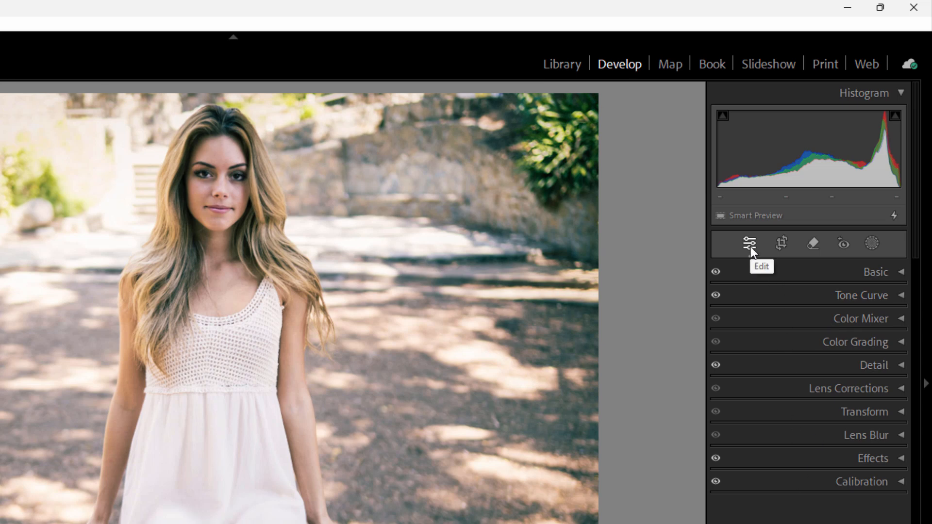
mouse_move(812, 243)
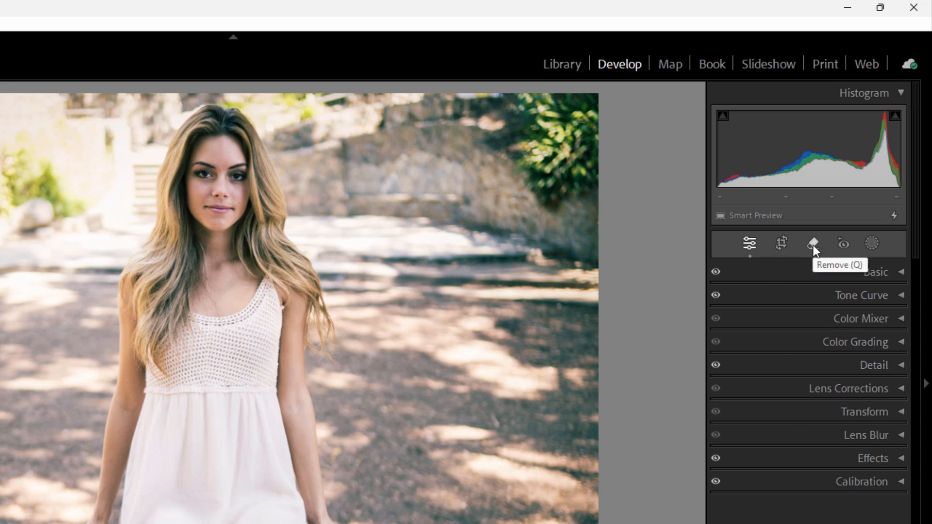
mouse_move(842, 246)
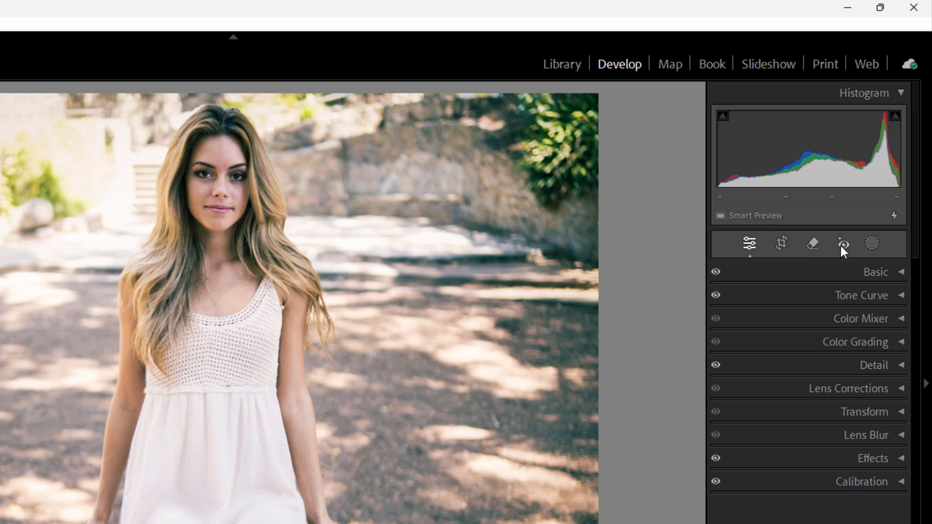
mouse_move(873, 244)
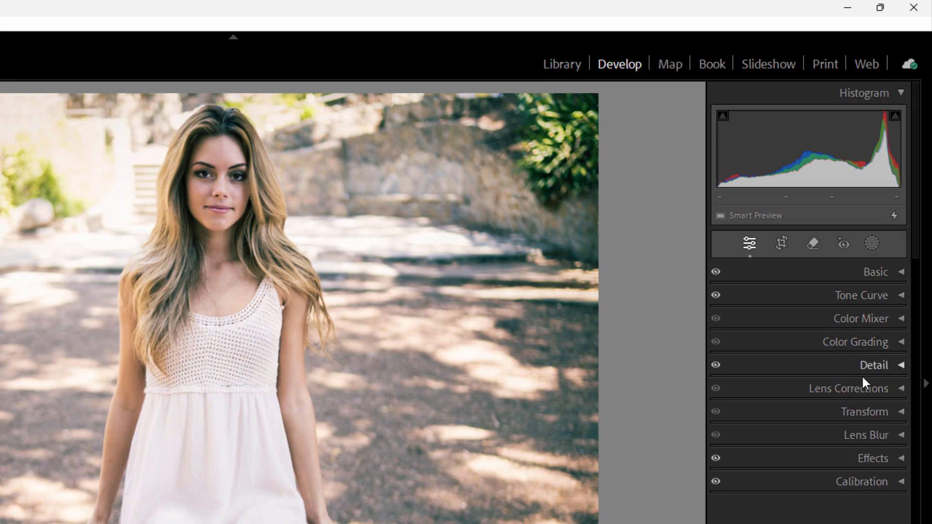
mouse_move(871, 488)
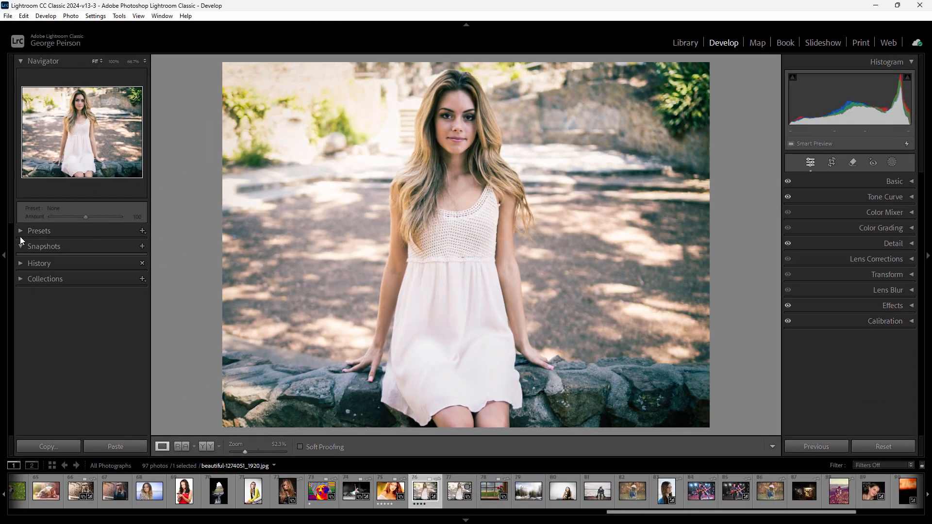
- Expand the Presets panel, browse the View and Edit menus, then return to the Library module
left_click(39, 231)
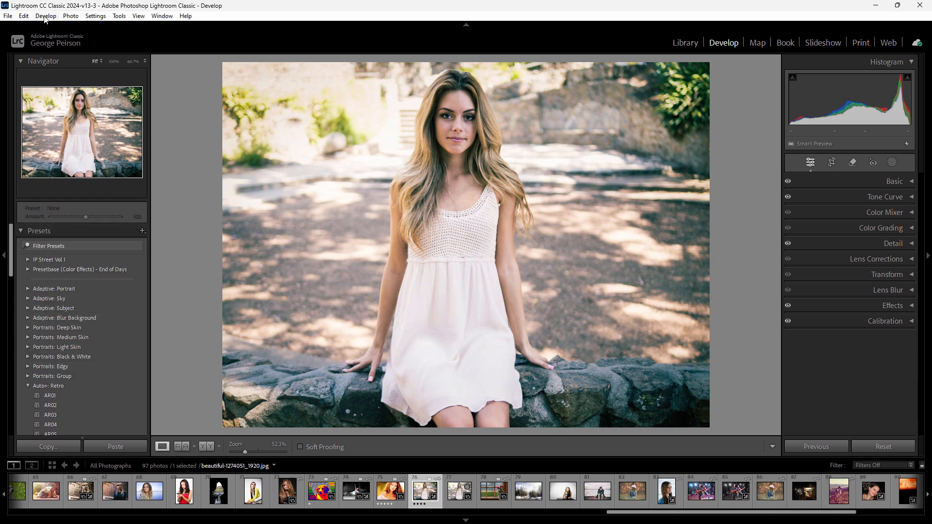
mouse_move(139, 16)
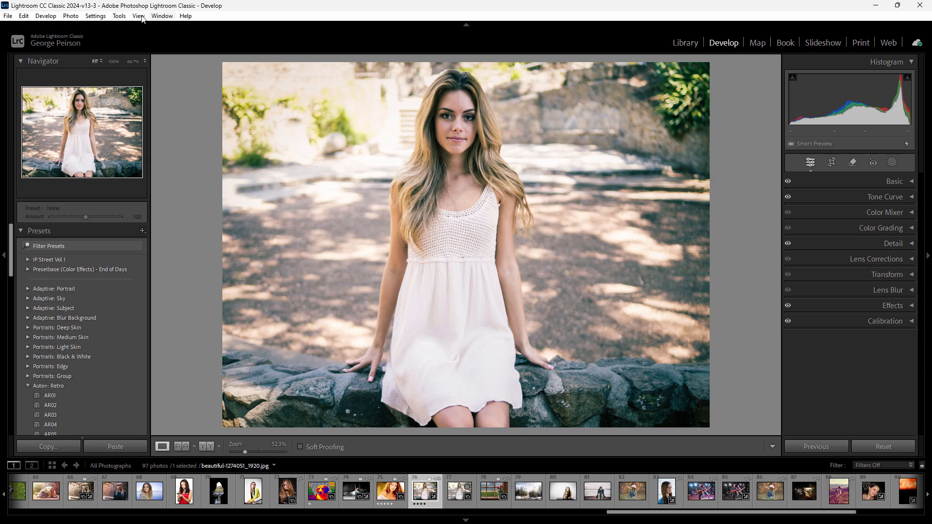
left_click(138, 16)
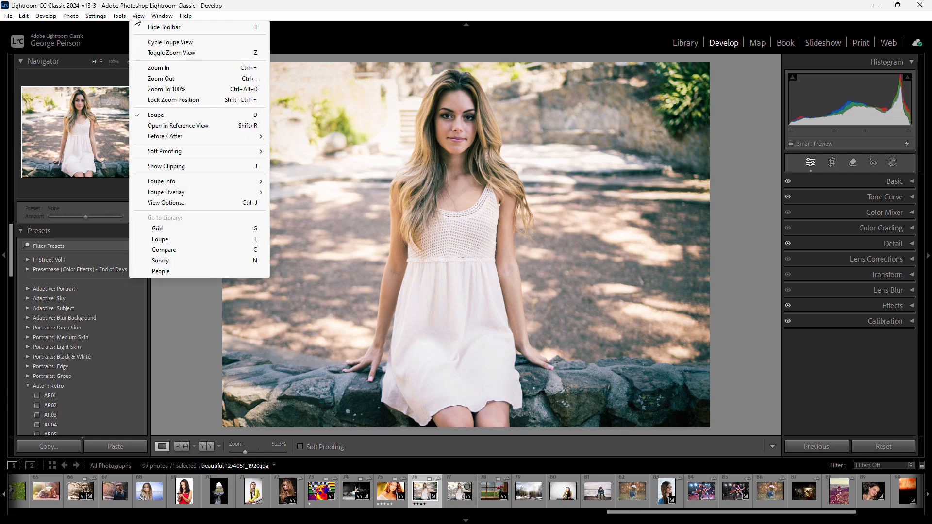
left_click(23, 17)
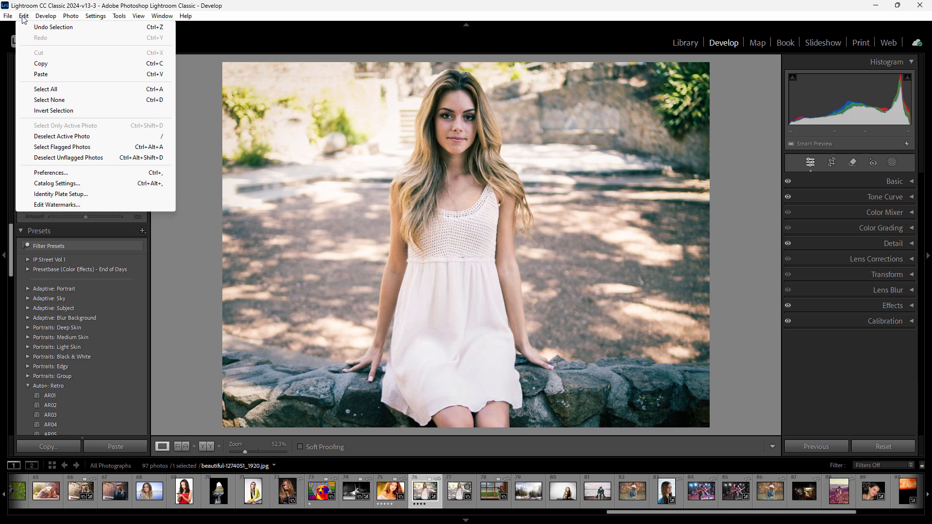
left_click(684, 41)
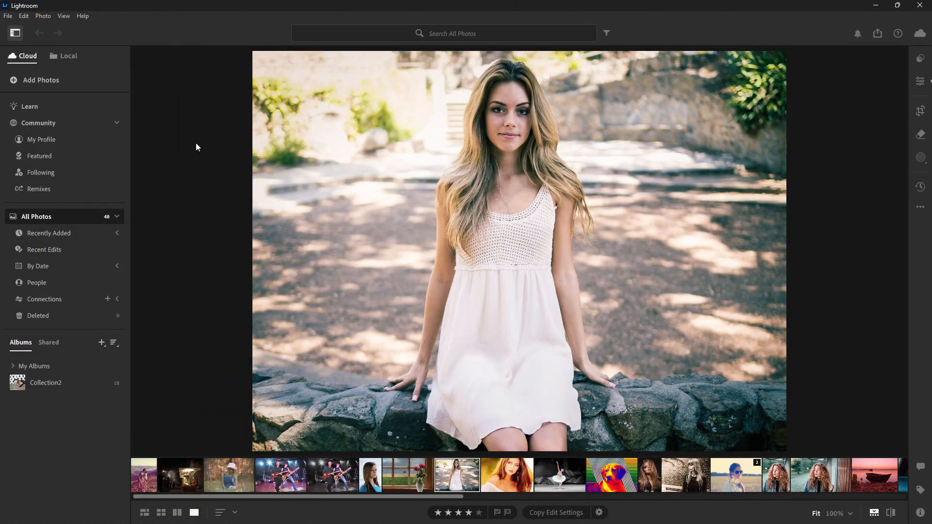
mouse_move(99, 179)
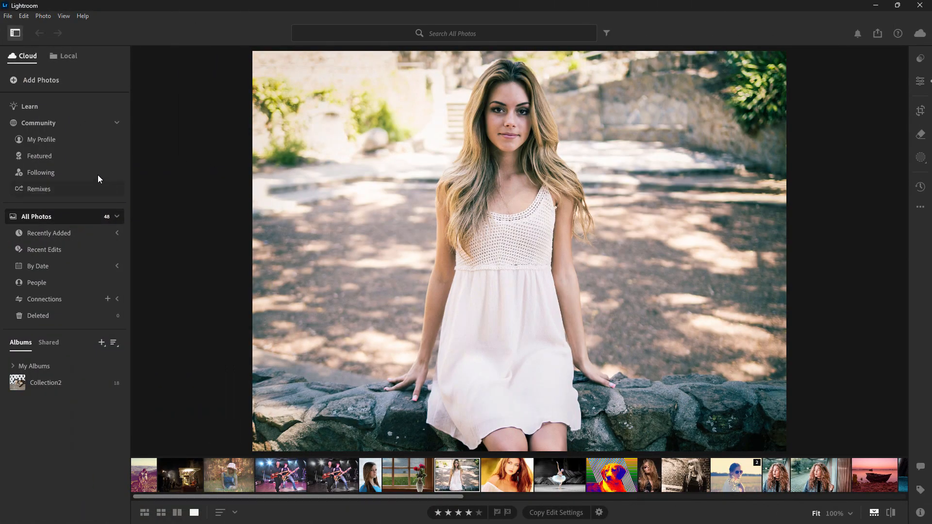
mouse_move(846, 315)
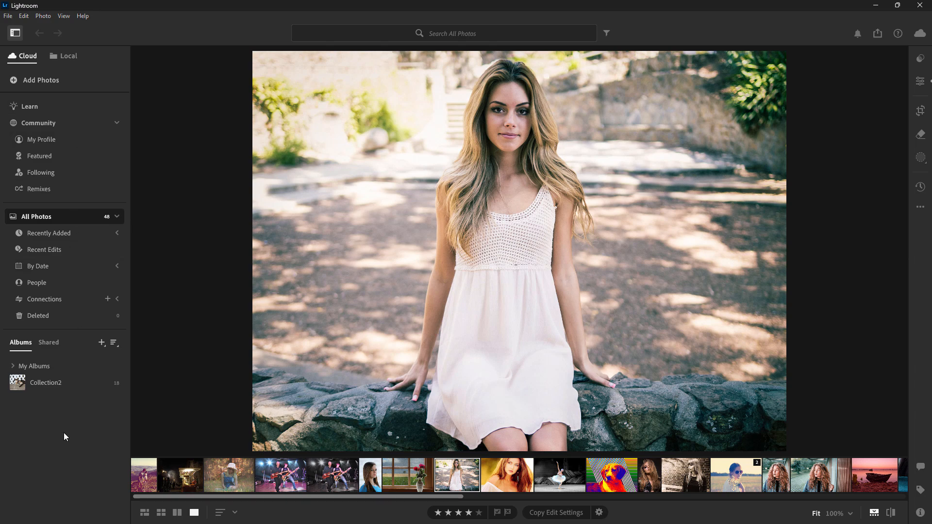
mouse_move(279, 177)
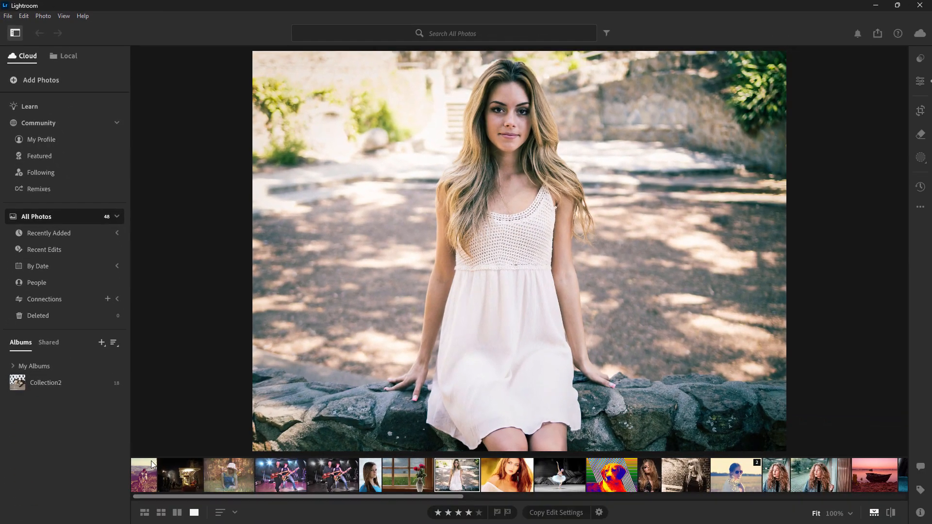
- Switch between the photo grid, Compare and Detail views, ending on the white-dress photo shown large
left_click(144, 512)
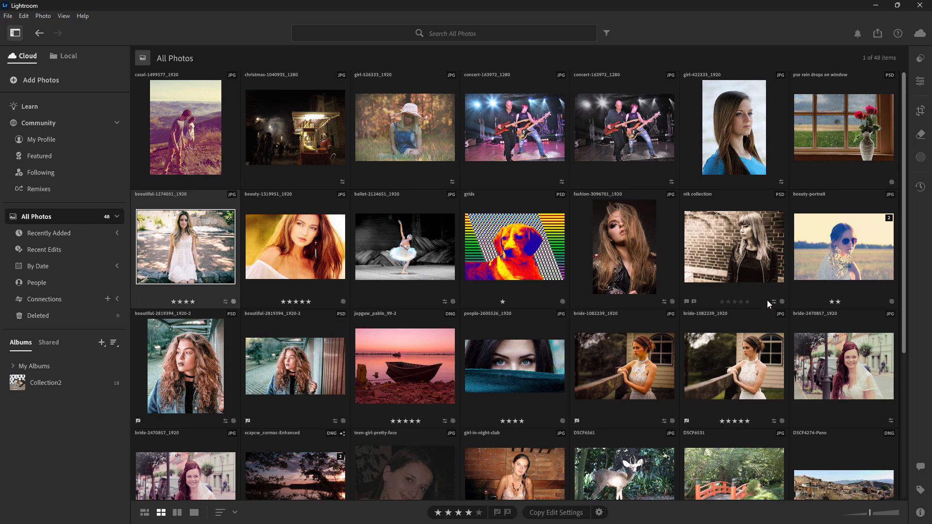
scroll("down", 3)
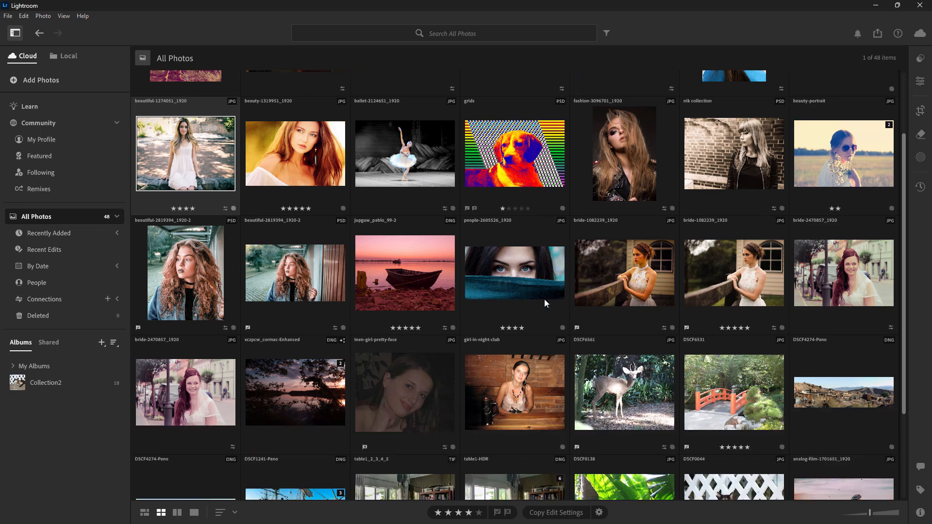
left_click(160, 513)
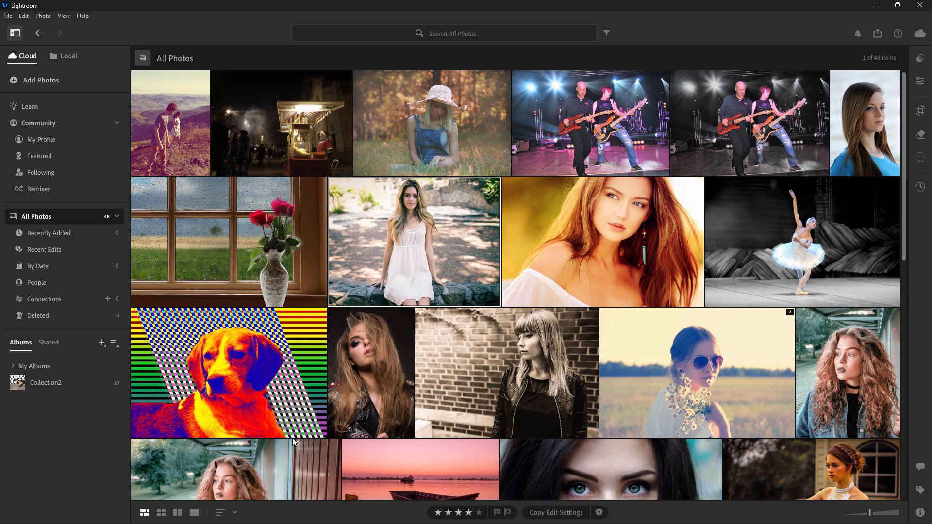
left_click(177, 513)
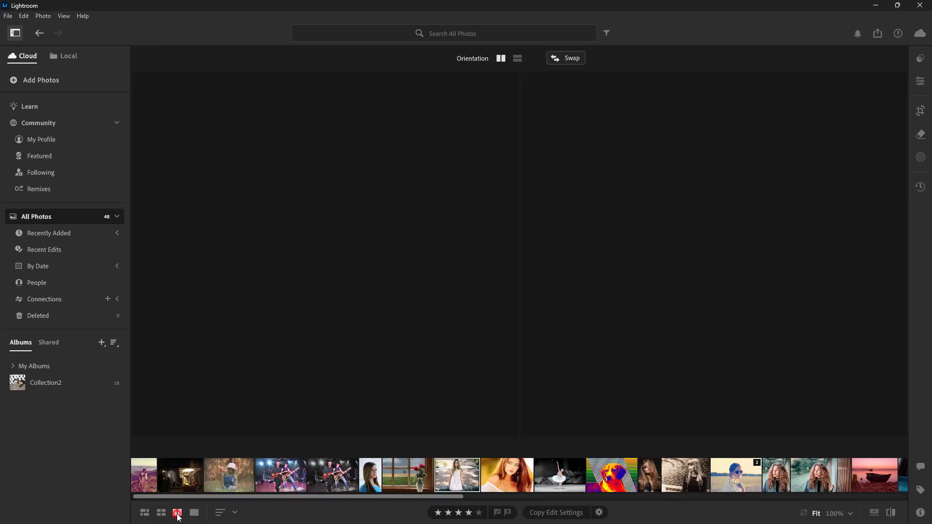
left_click(195, 513)
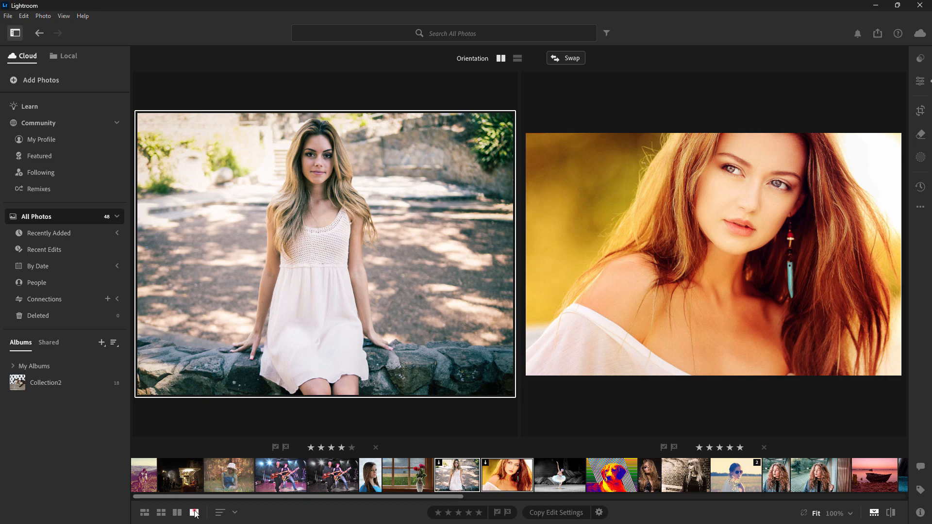
left_click(177, 512)
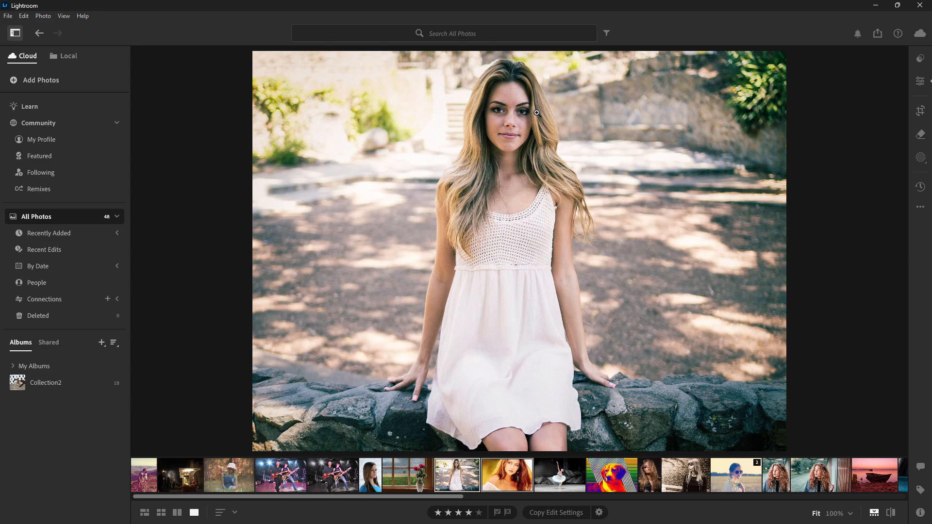
mouse_move(617, 272)
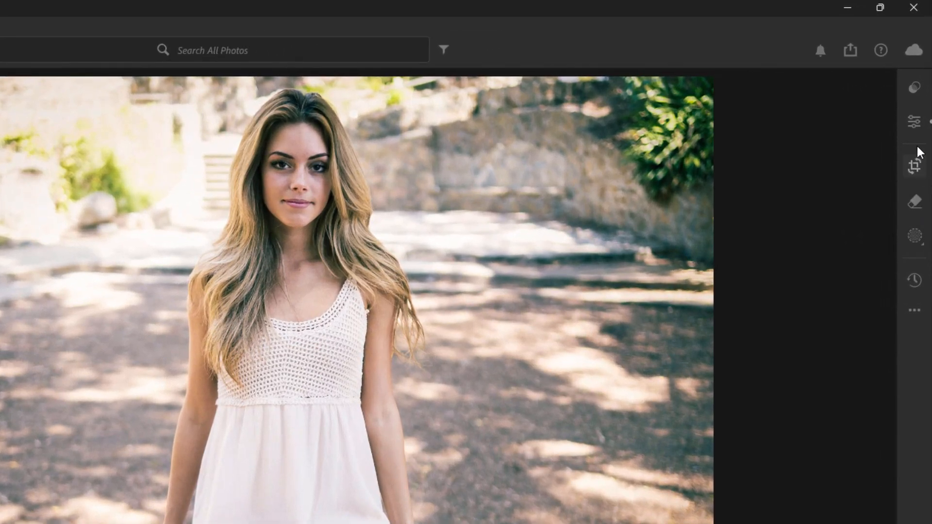
- Show the Edit adjustments panel and enable Show Histogram from the Edit Options menu
left_click(915, 122)
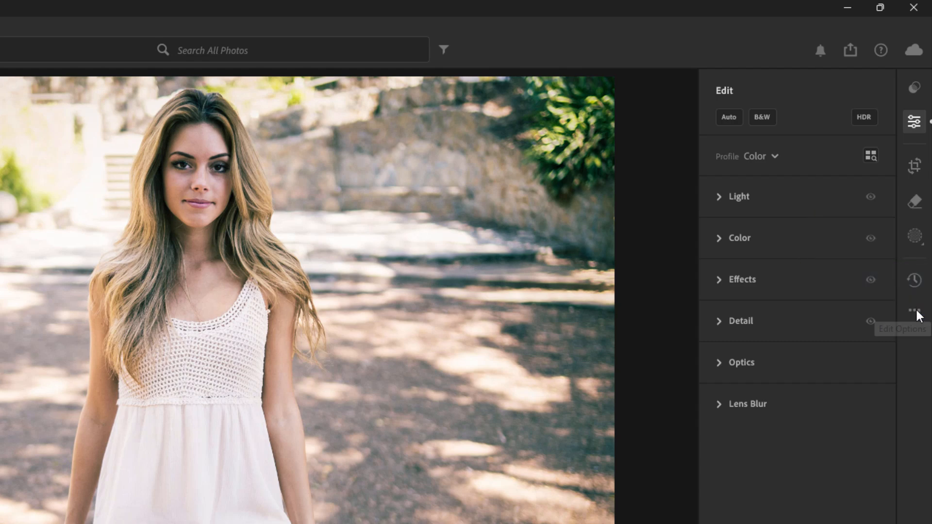
left_click(914, 312)
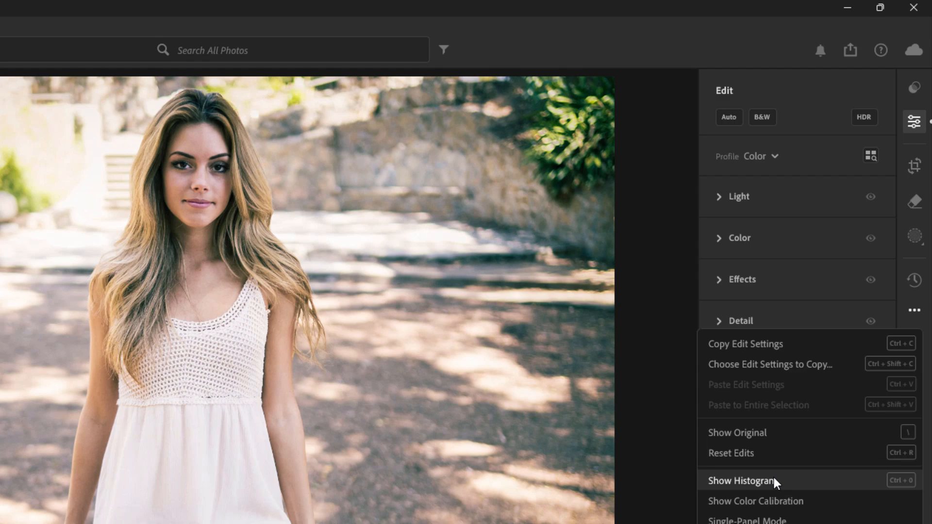
left_click(739, 480)
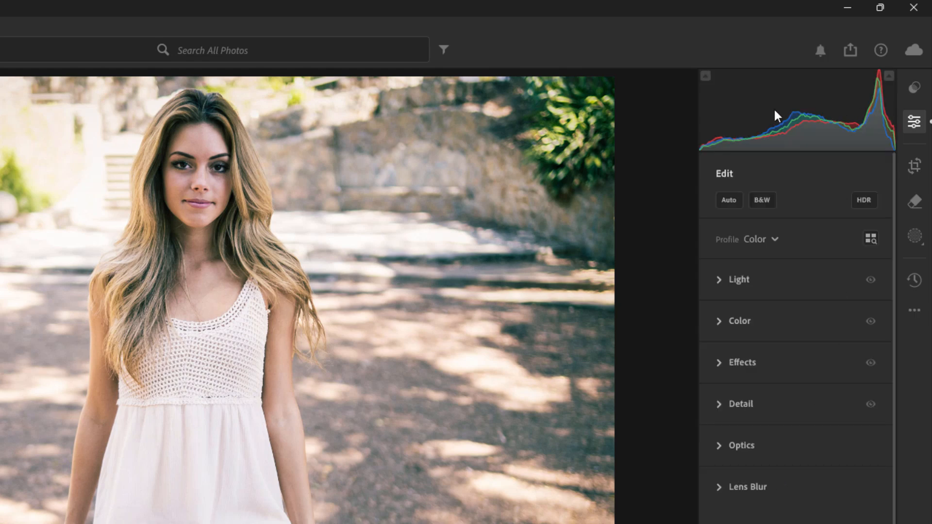
mouse_move(739, 109)
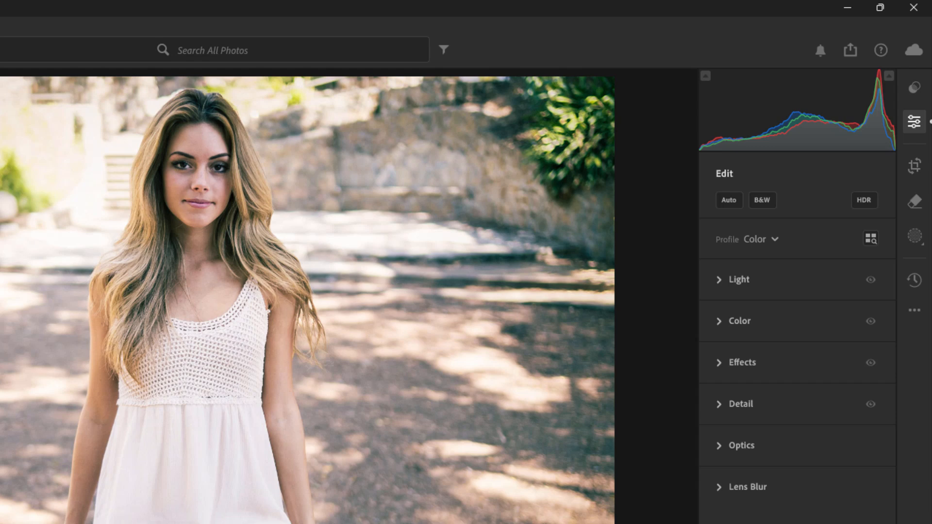
mouse_move(914, 137)
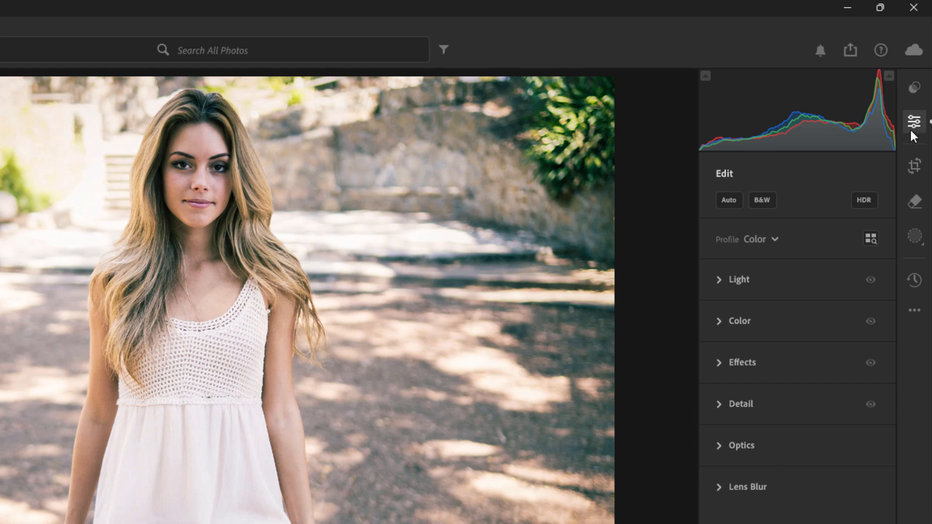
mouse_move(914, 87)
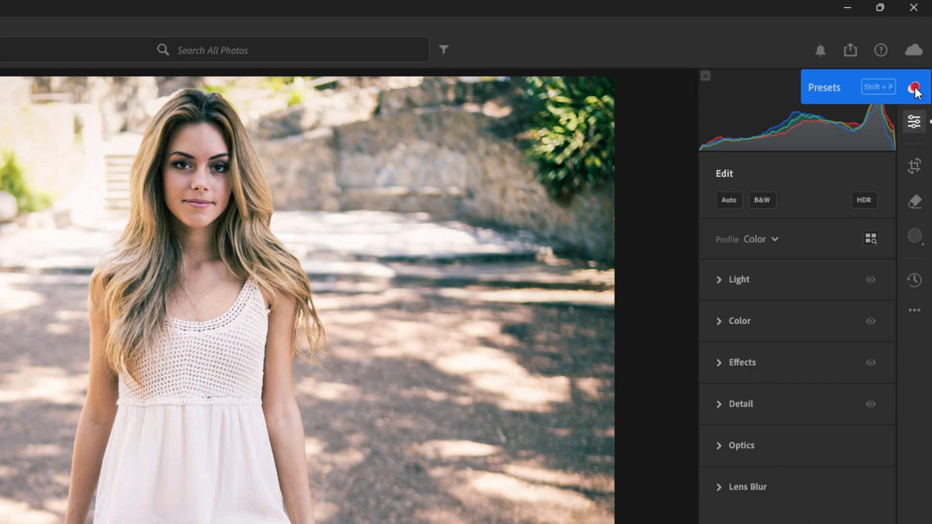
- Show the Premium presets, expand Portraits: Edgy and preview an Edgy preset on the portrait
left_click(914, 86)
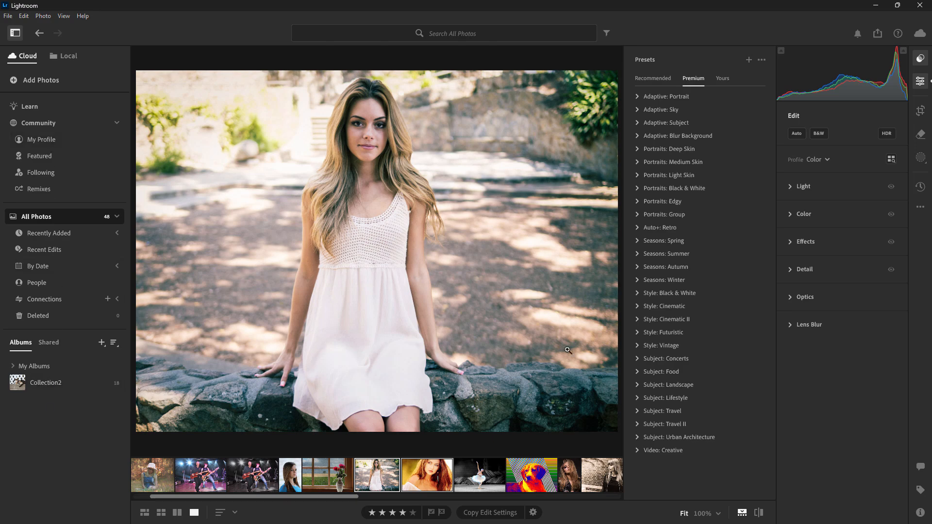
left_click(661, 201)
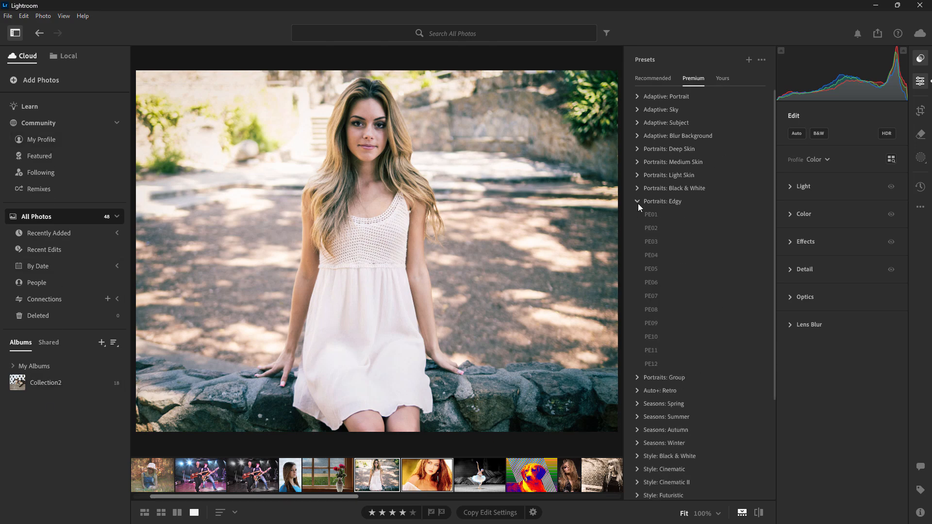
left_click(651, 275)
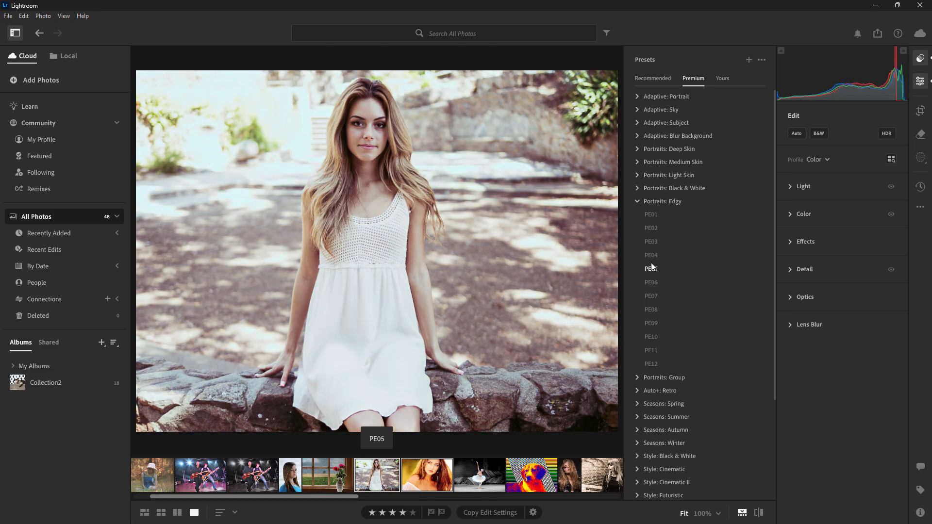
- Preview another Edgy preset, then close the presets to keep the portrait's original look
left_click(651, 310)
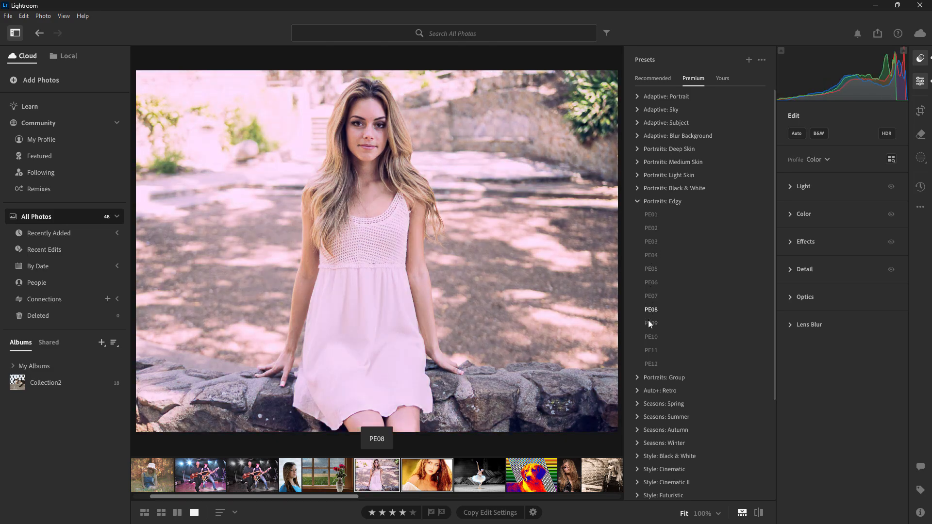
left_click(661, 201)
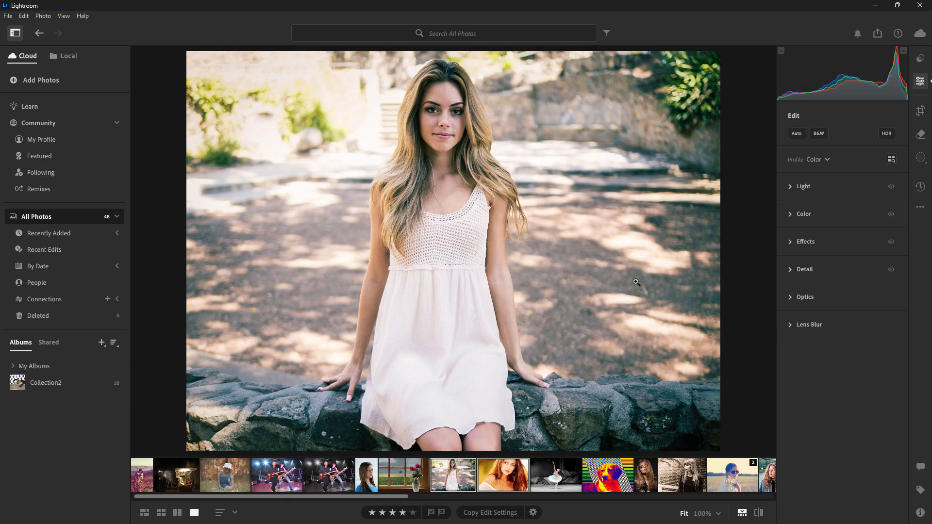
mouse_move(750, 296)
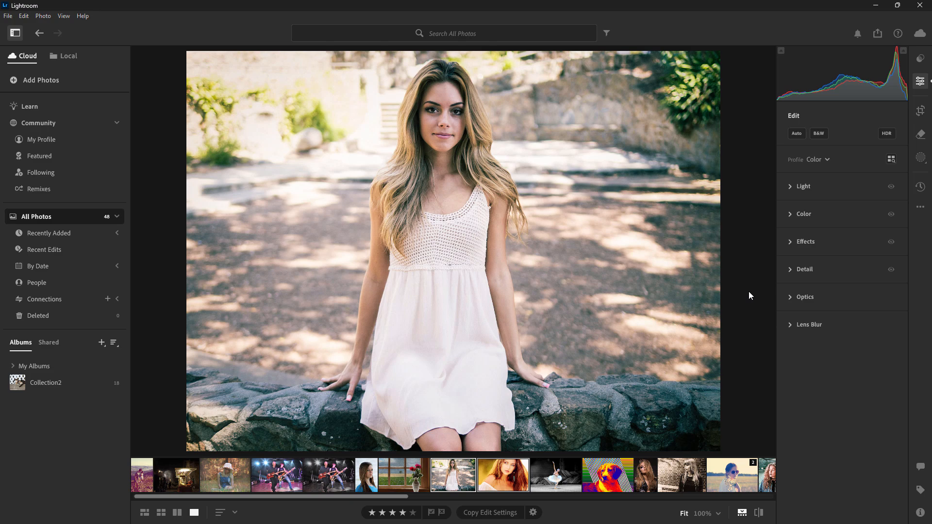
mouse_move(70, 441)
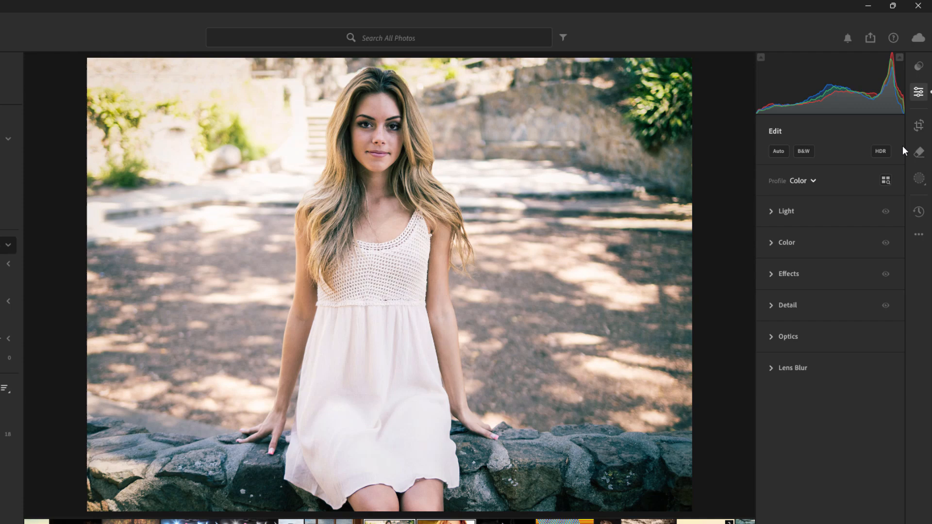
- Show the cloud storage summary: 48 photos in 3 albums, 359.7 MB of 20 GB used
left_click(917, 38)
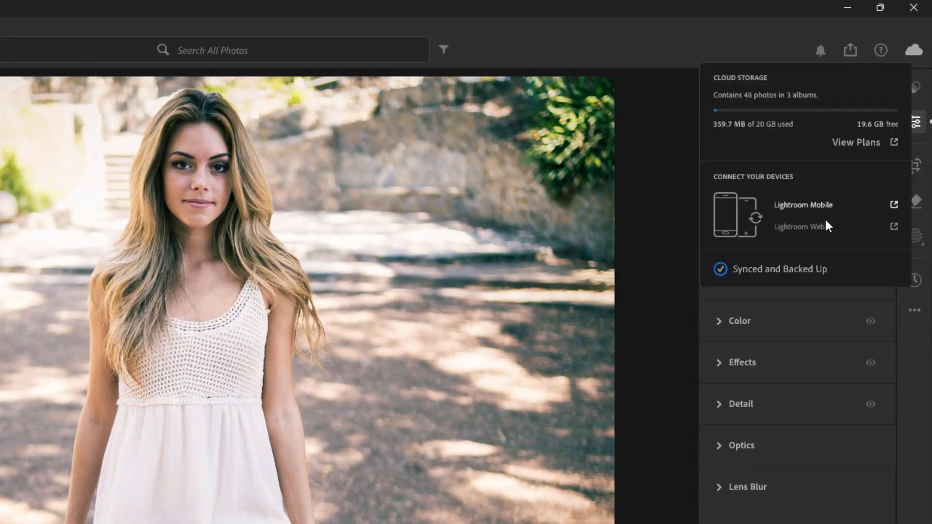
mouse_move(803, 212)
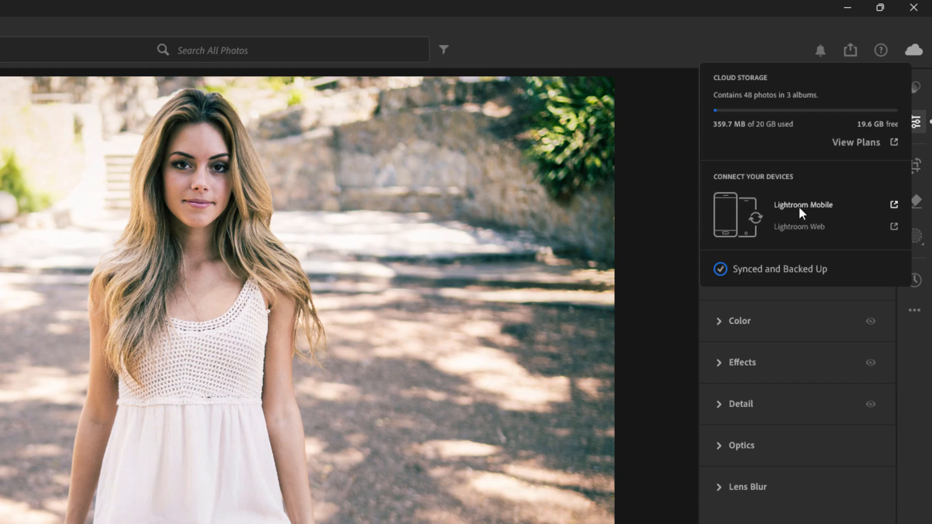
mouse_move(808, 216)
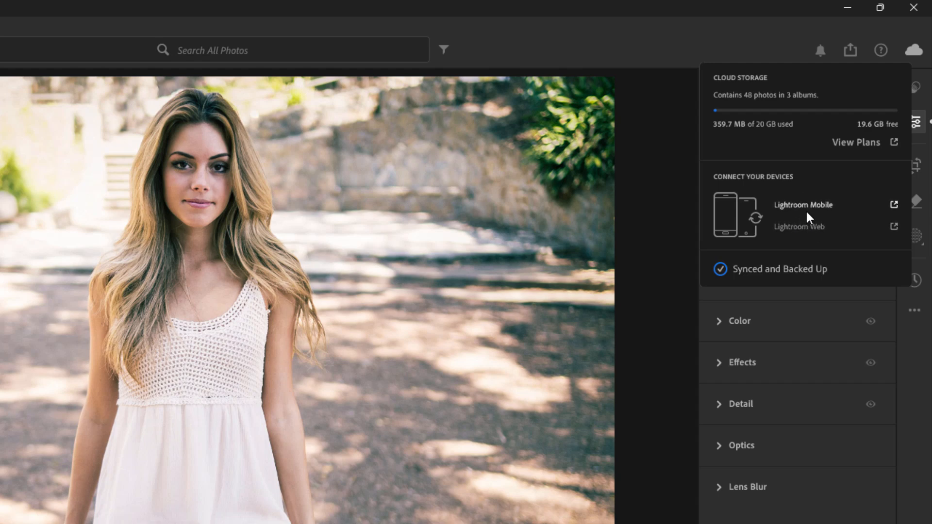
mouse_move(799, 216)
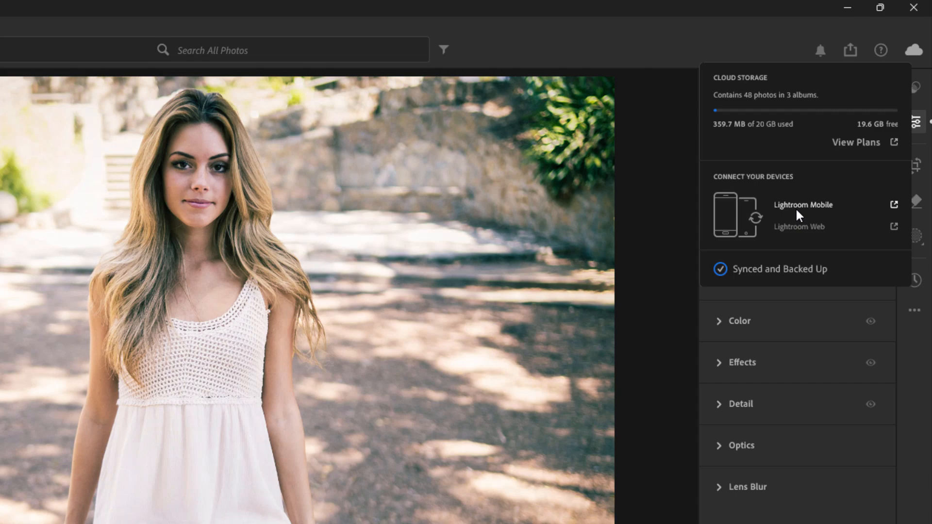
mouse_move(799, 226)
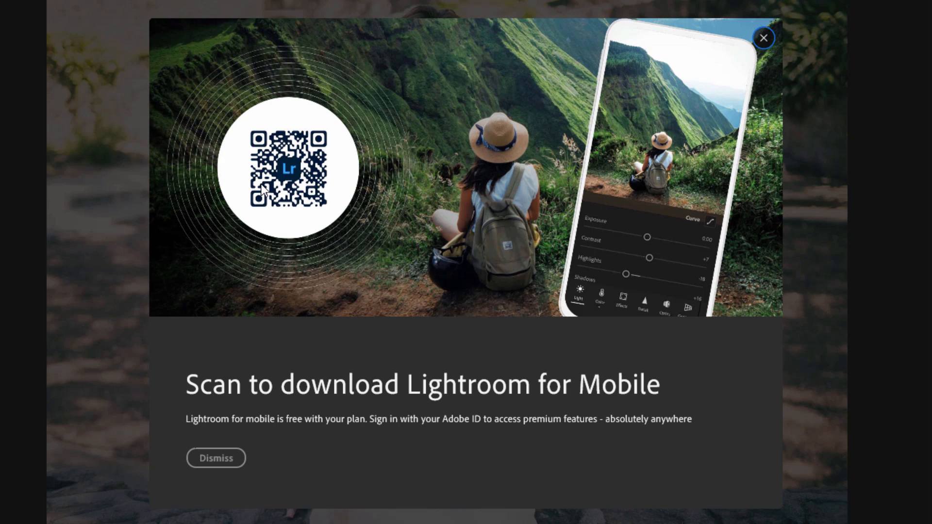
mouse_move(616, 95)
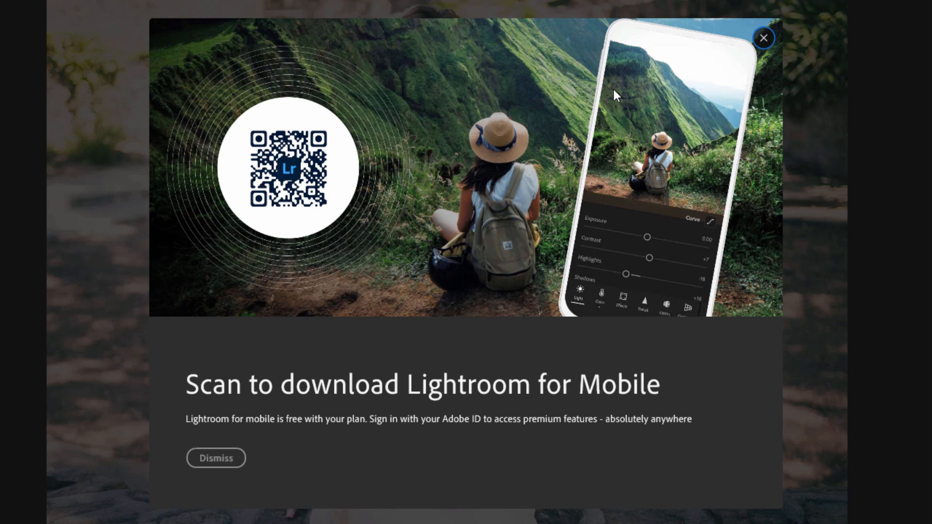
mouse_move(667, 249)
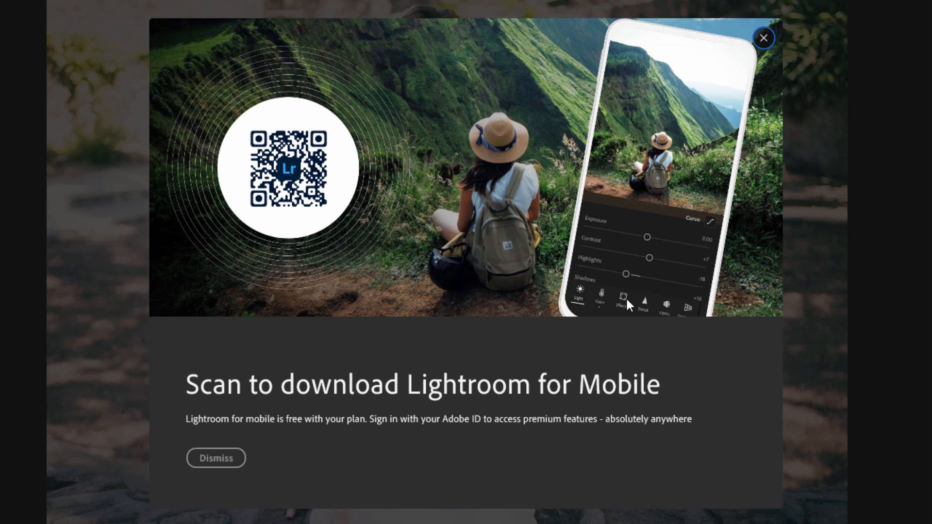
mouse_move(623, 234)
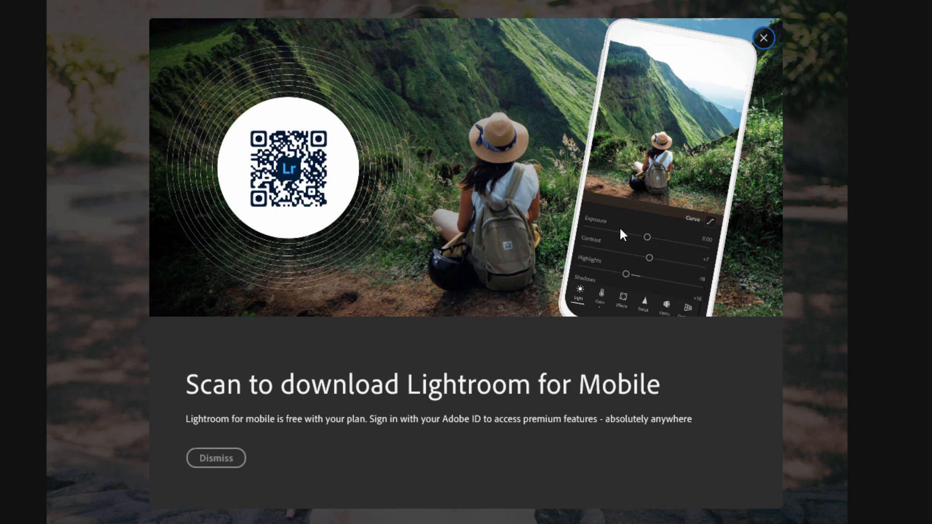
mouse_move(680, 156)
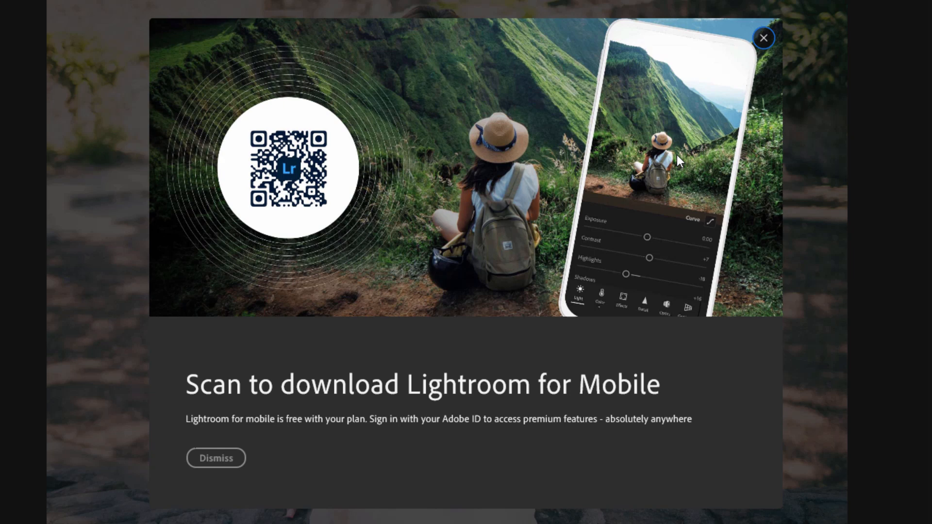
mouse_move(613, 145)
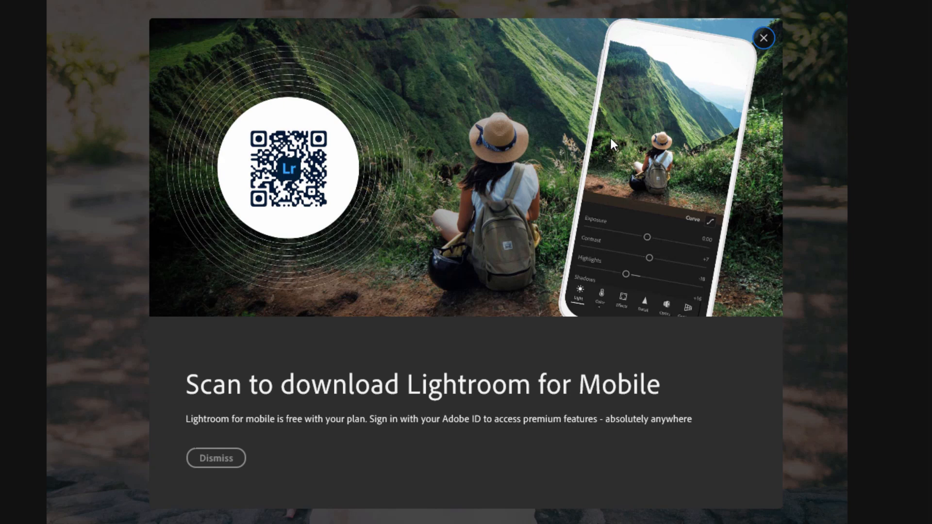
mouse_move(689, 203)
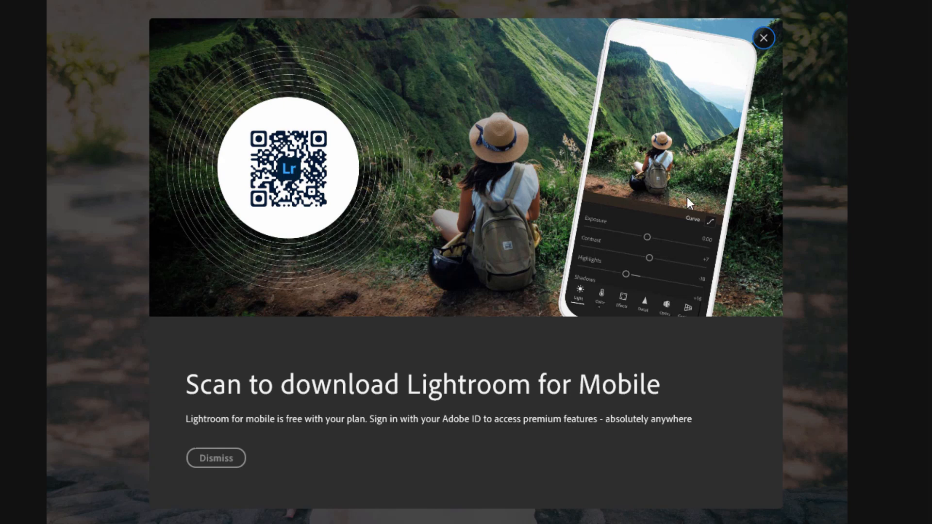
mouse_move(641, 182)
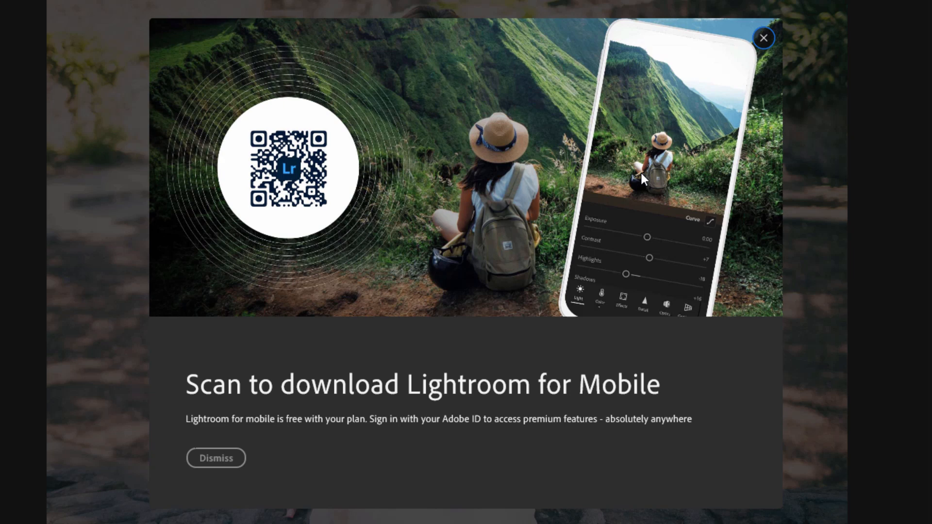
mouse_move(641, 248)
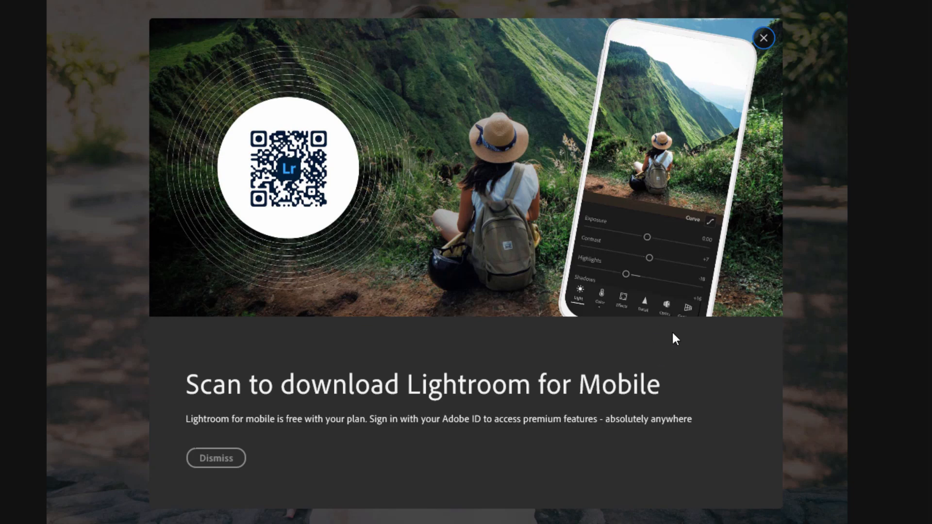
- Dismiss the Lightroom Mobile download prompt and reopen the cloud storage and connected devices panel
left_click(765, 38)
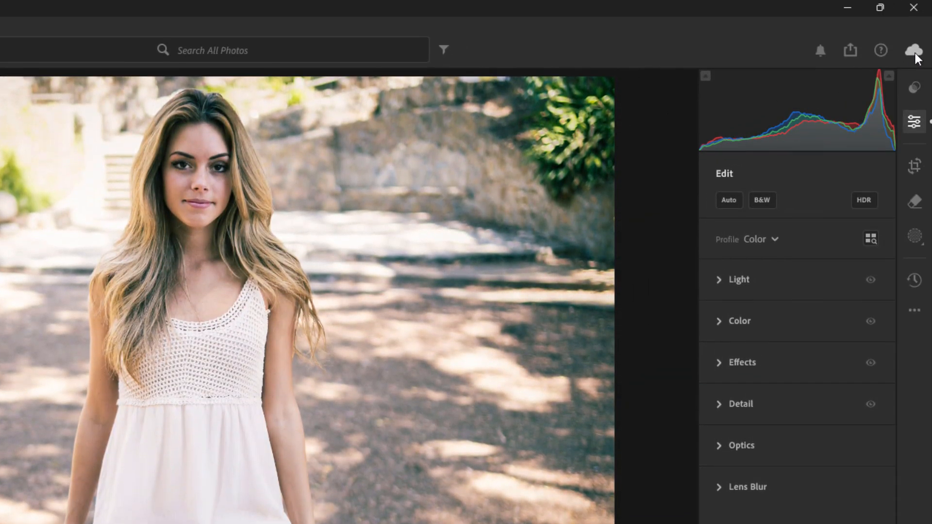
left_click(914, 50)
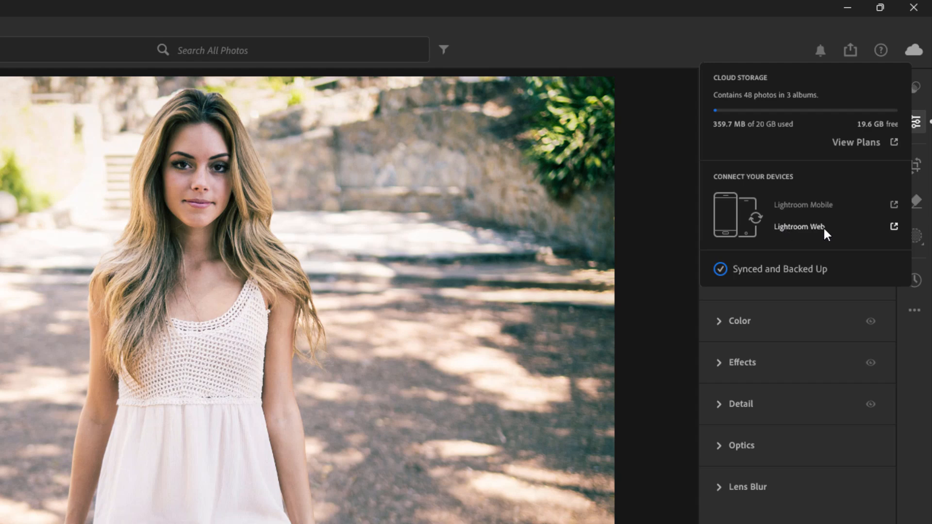
mouse_move(808, 231)
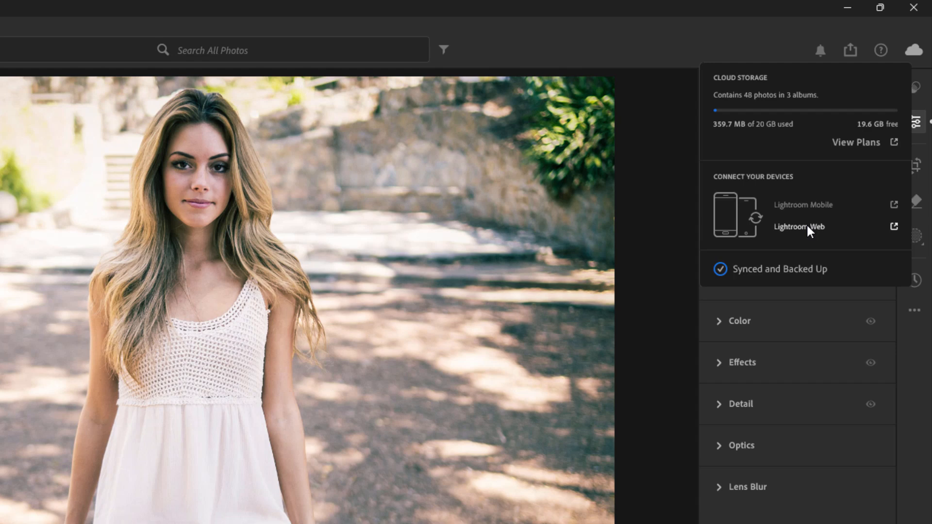
mouse_move(803, 208)
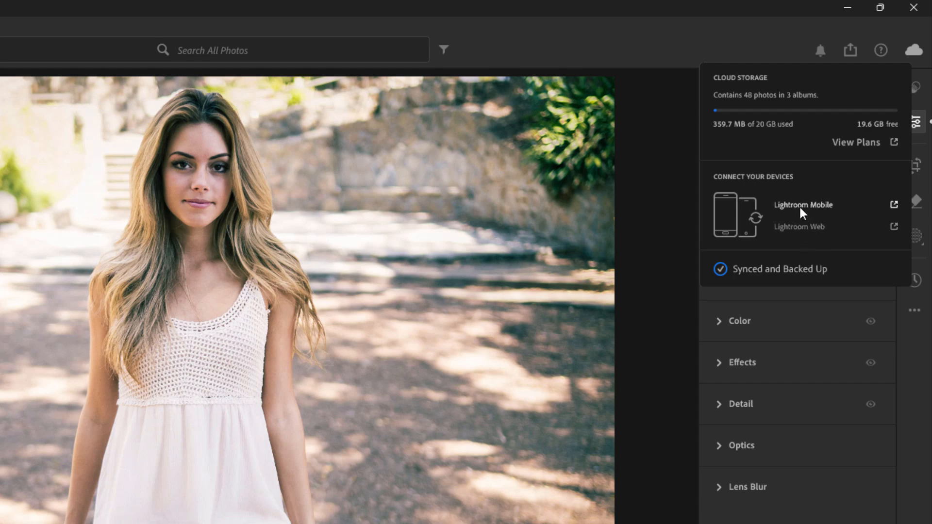
mouse_move(800, 228)
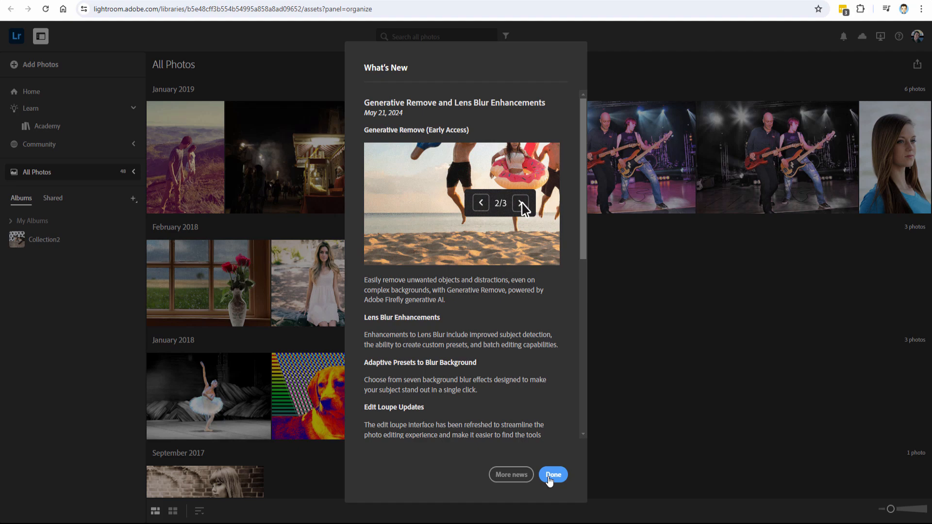
- Dismiss the What's New and Downloads notices to reveal the All Photos grid
left_click(552, 475)
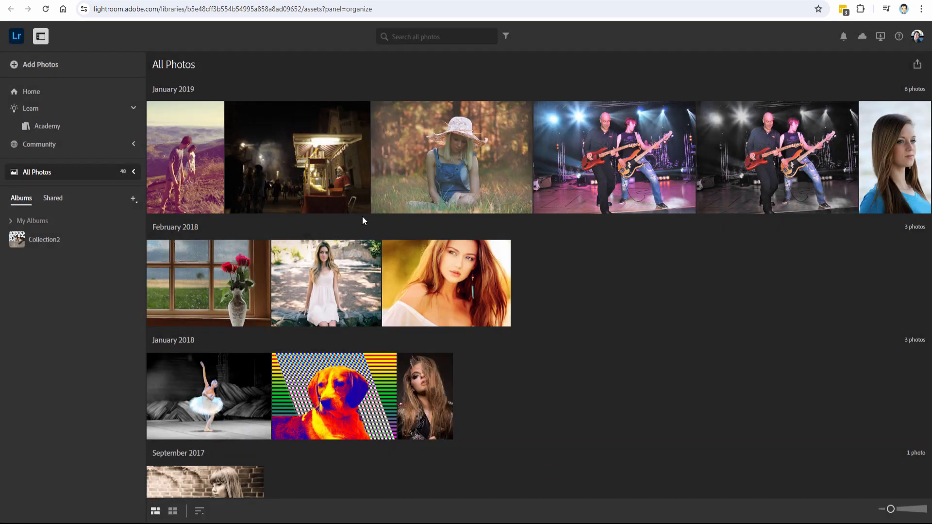
mouse_move(653, 210)
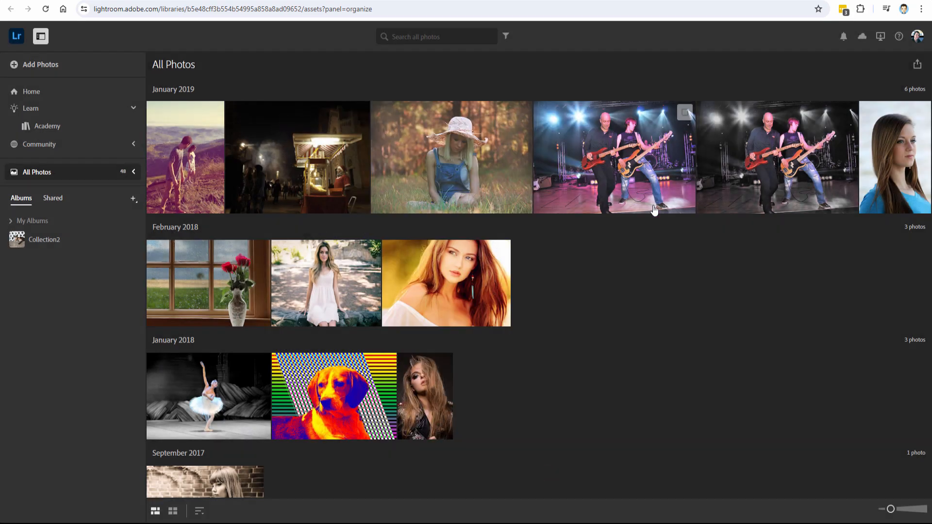
mouse_move(918, 64)
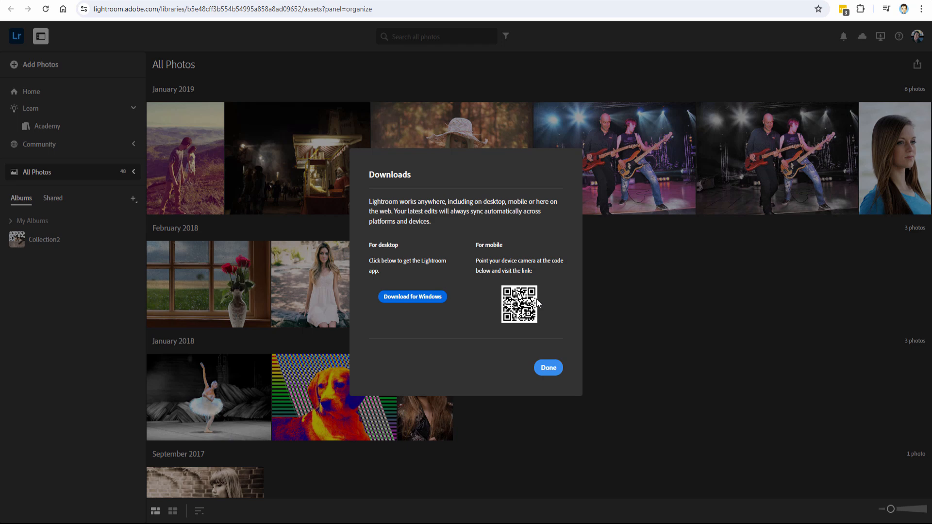
left_click(862, 36)
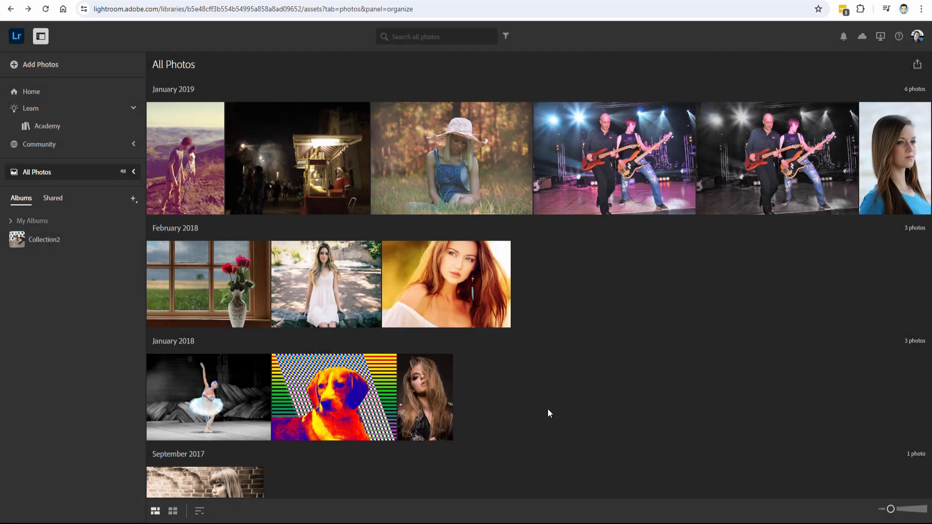
mouse_move(449, 169)
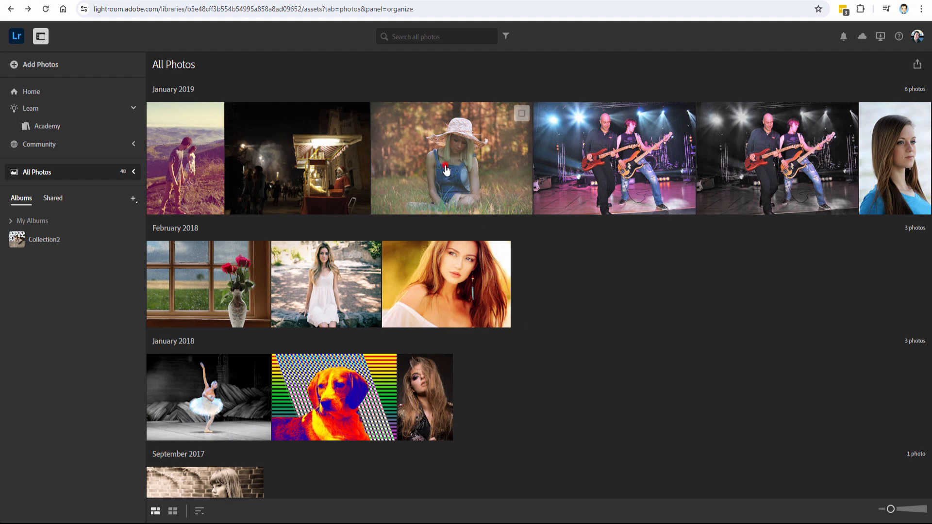
double_click(451, 158)
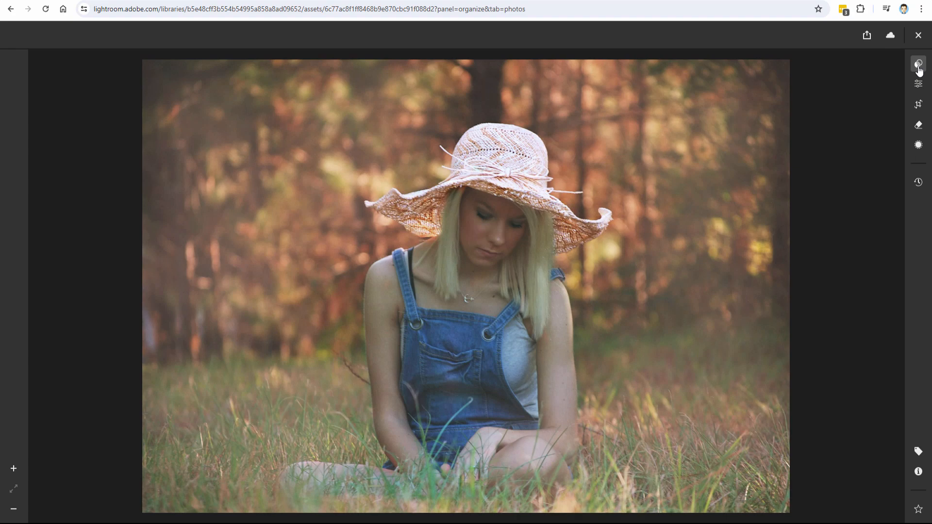
left_click(918, 64)
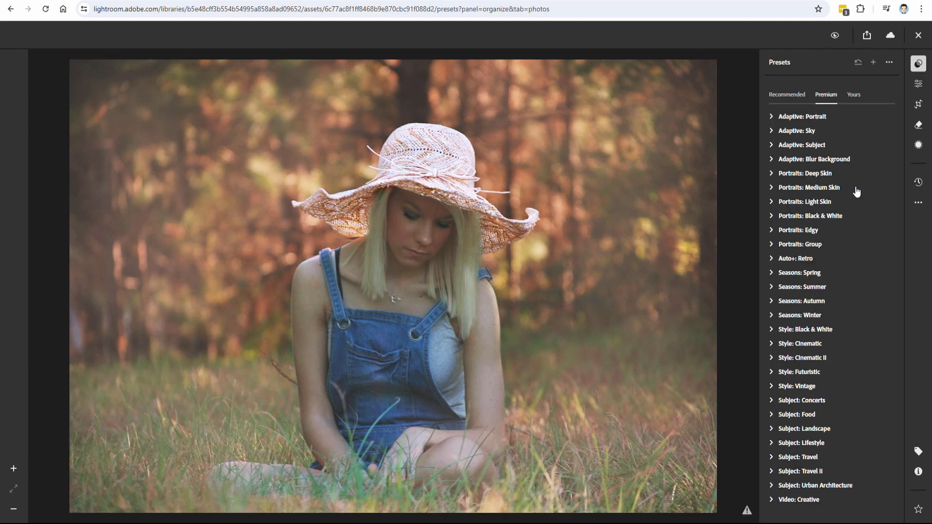
left_click(918, 83)
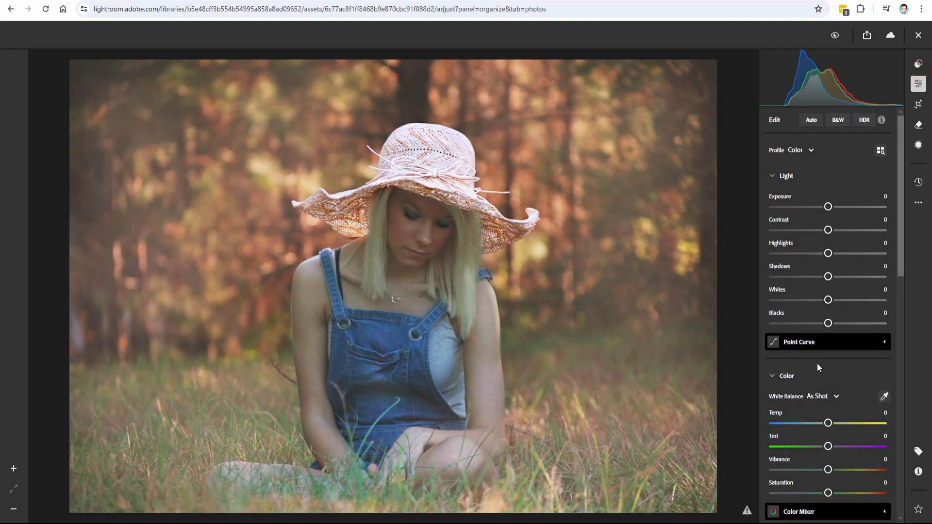
scroll("down", 3)
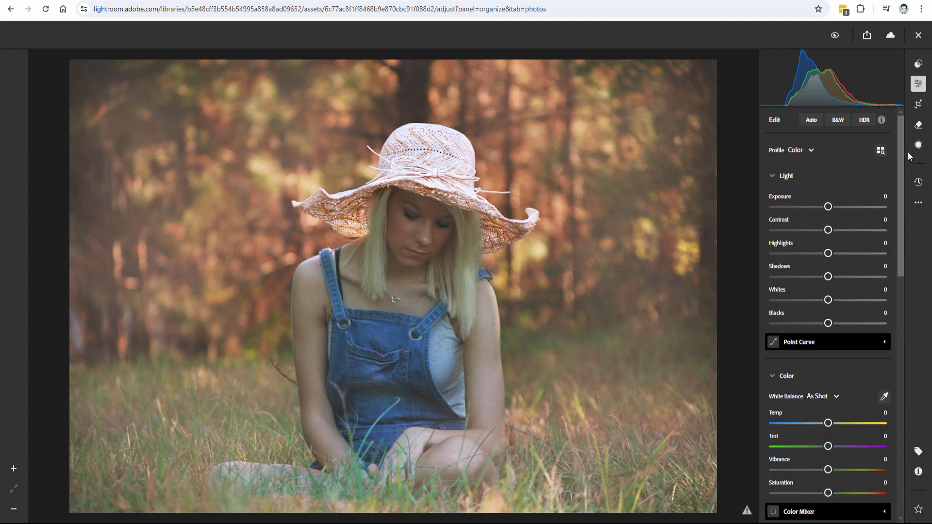
left_click(917, 125)
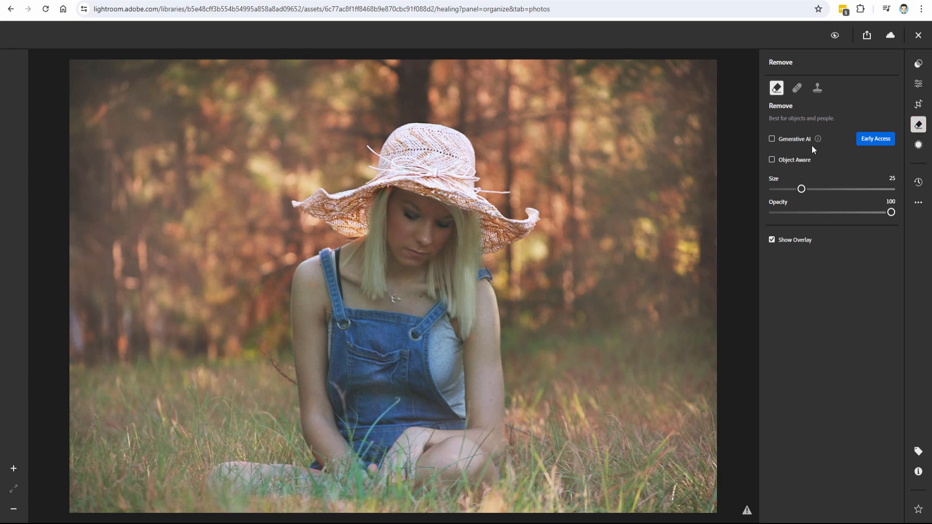
left_click(917, 145)
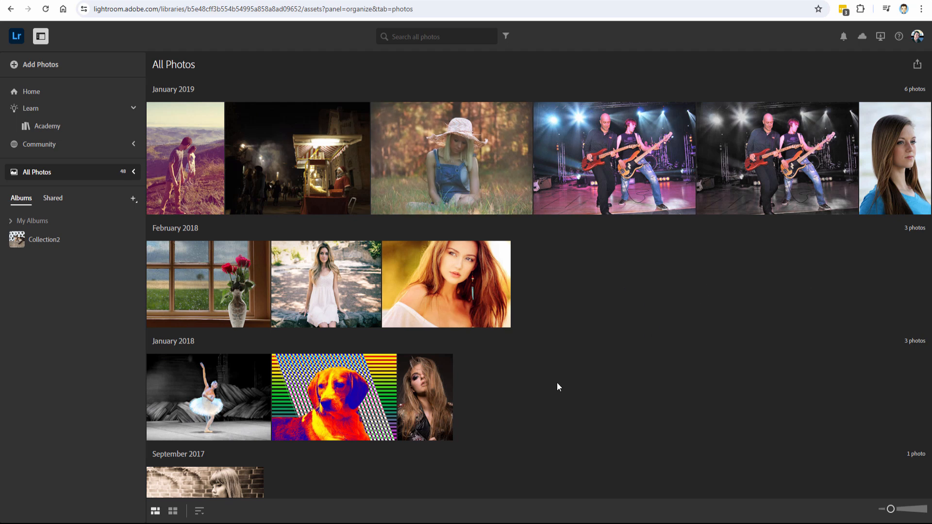
mouse_move(549, 330)
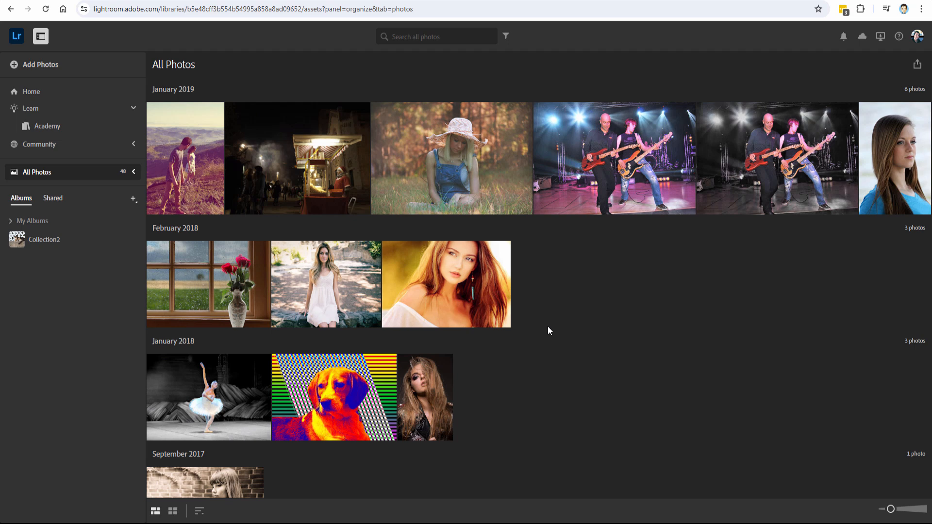
mouse_move(557, 330)
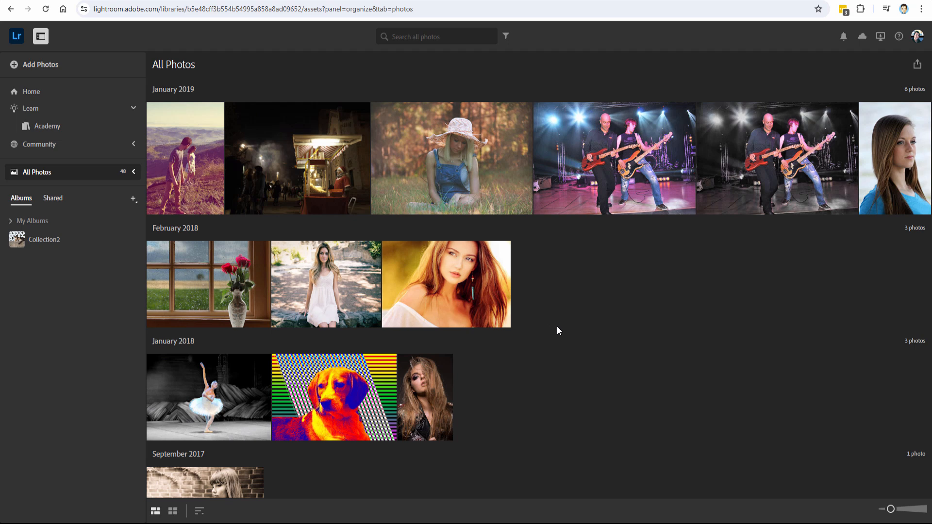
mouse_move(776, 252)
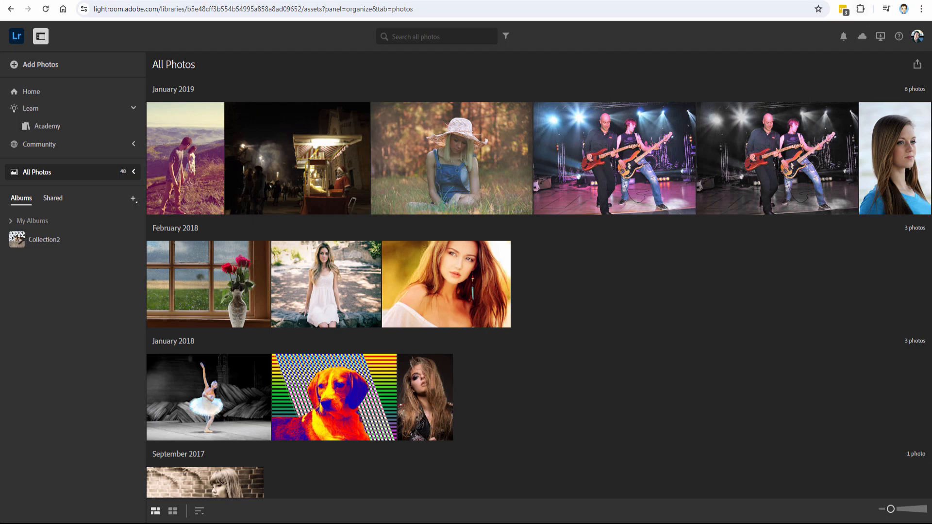
- Return to the Lightroom desktop portrait edit and briefly expand the Color panel
double_click(326, 283)
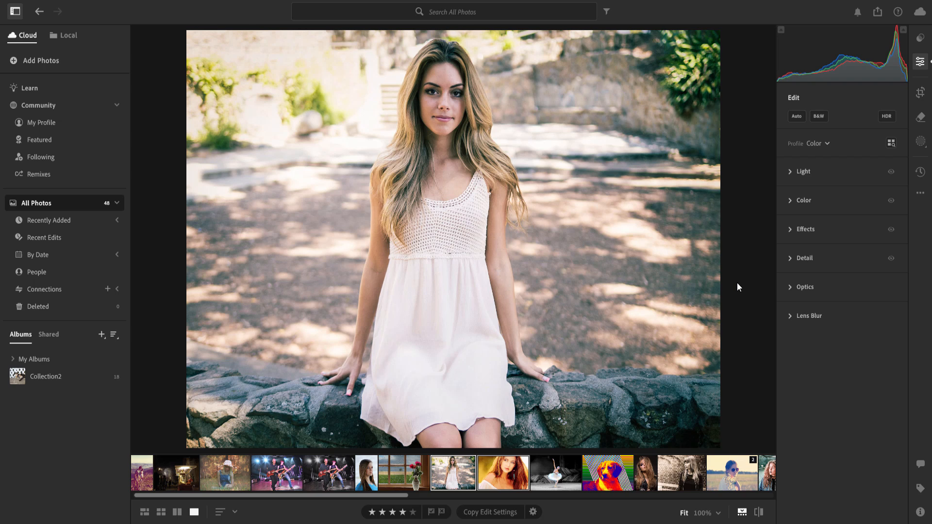
mouse_move(801, 98)
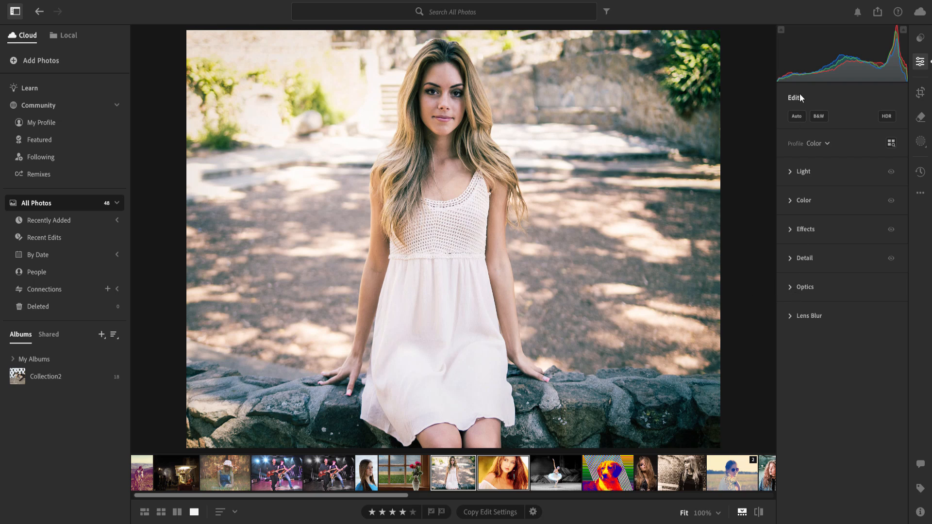
left_click(803, 200)
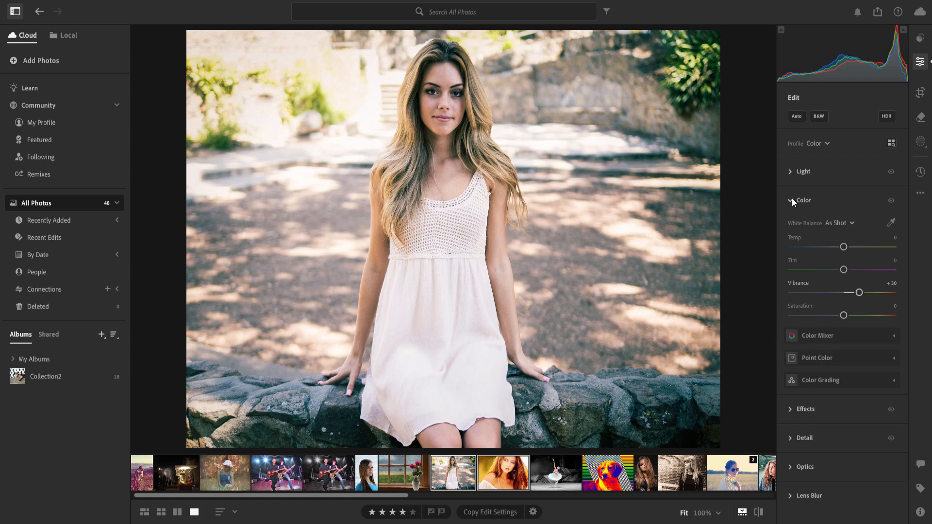
left_click(803, 200)
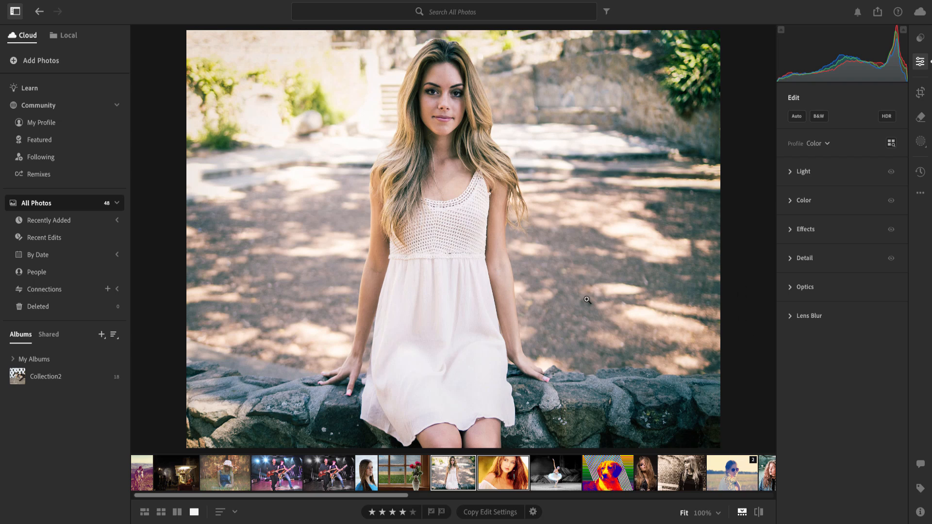
mouse_move(720, 332)
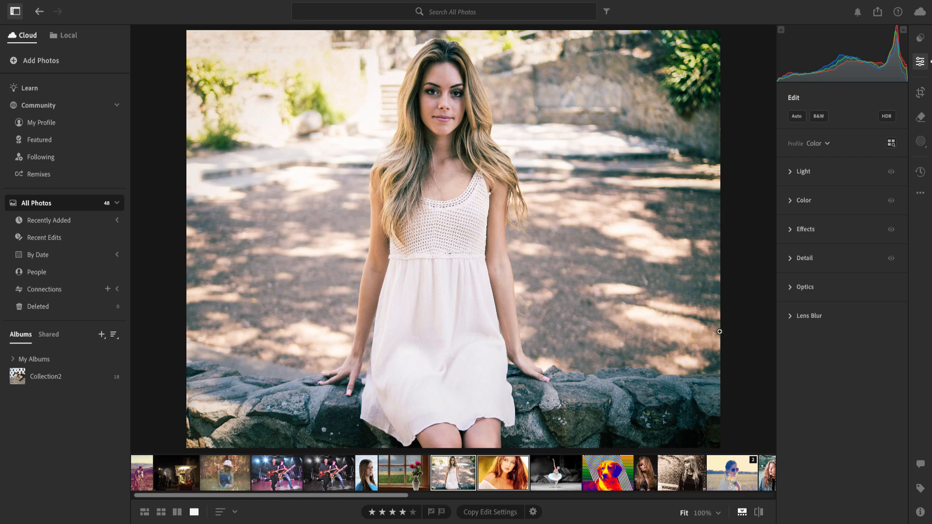
mouse_move(736, 324)
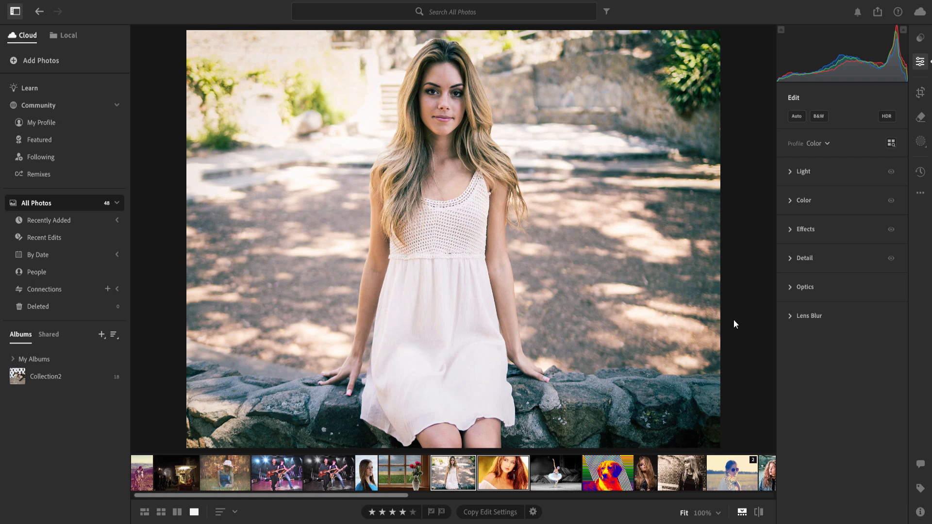
mouse_move(743, 312)
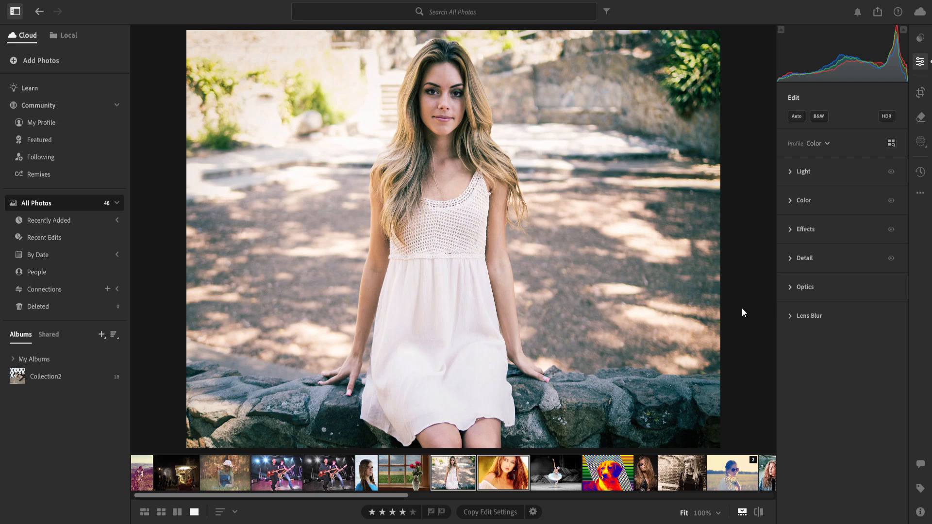
mouse_move(736, 326)
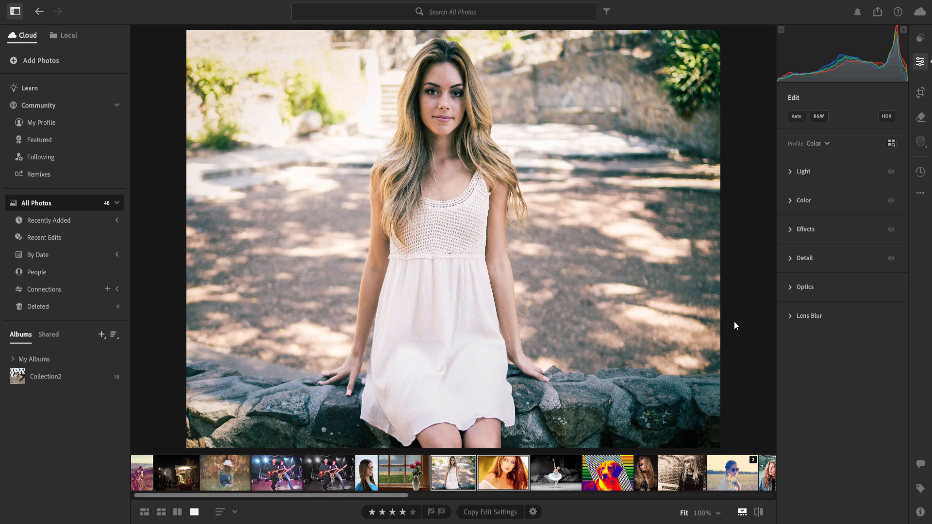